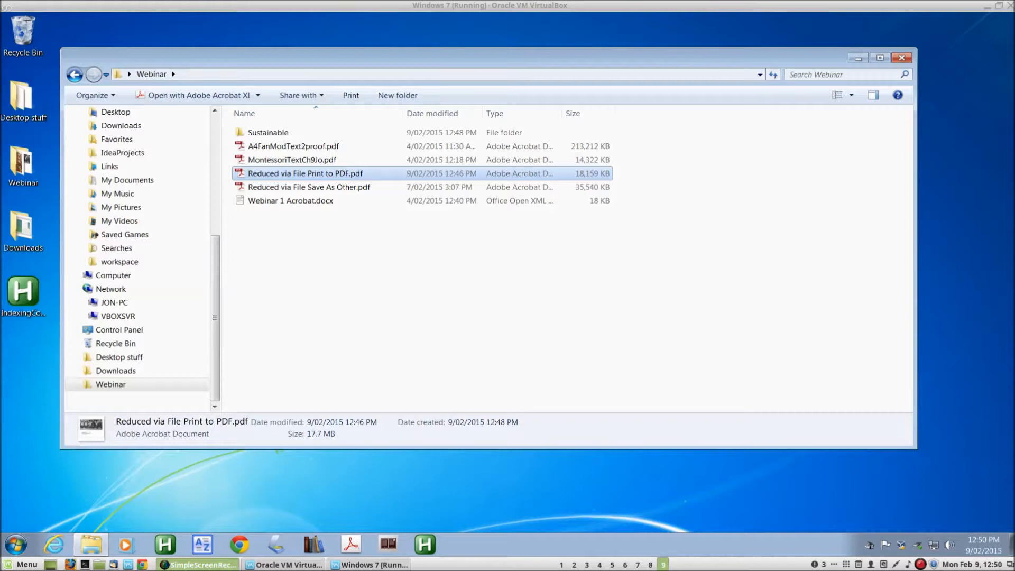
mouse_move(339, 153)
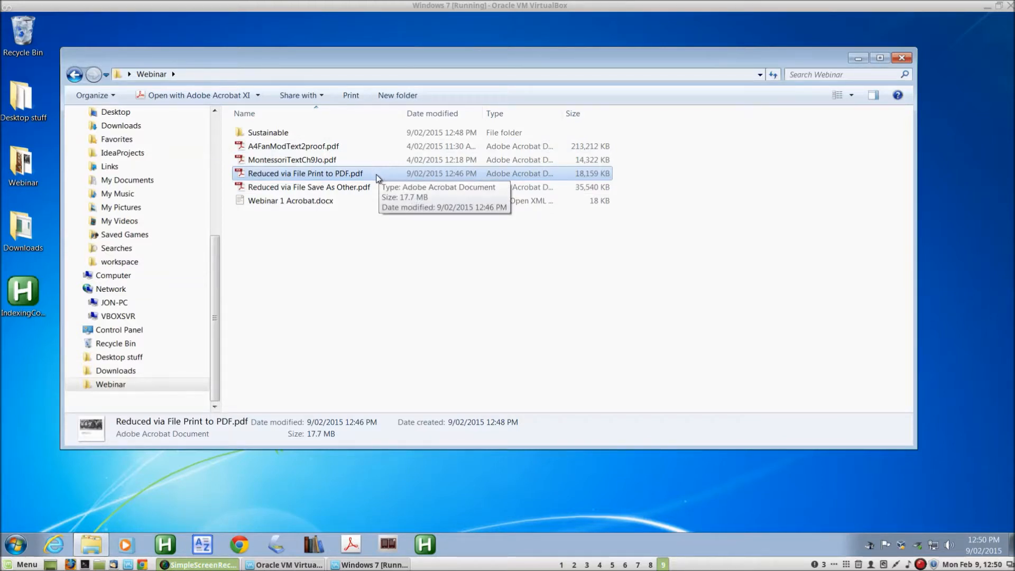
- Open 'Reduced via File Print to PDF.pdf' from the Webinar folder in Acrobat
double_click(309, 173)
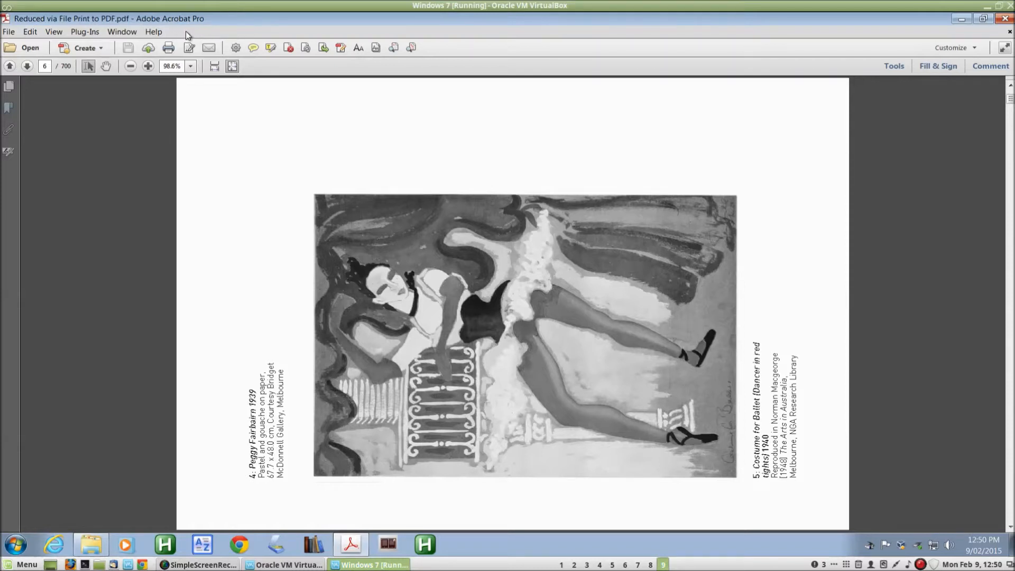
mouse_move(456, 89)
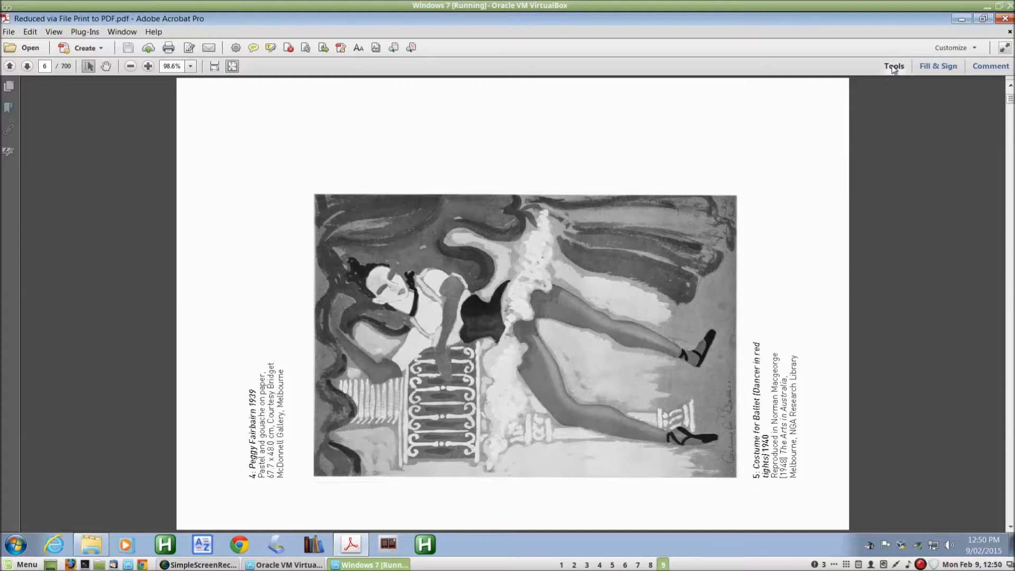
- Show the Tools pane with the Pages tools expanded to reveal Rotate
click(892, 66)
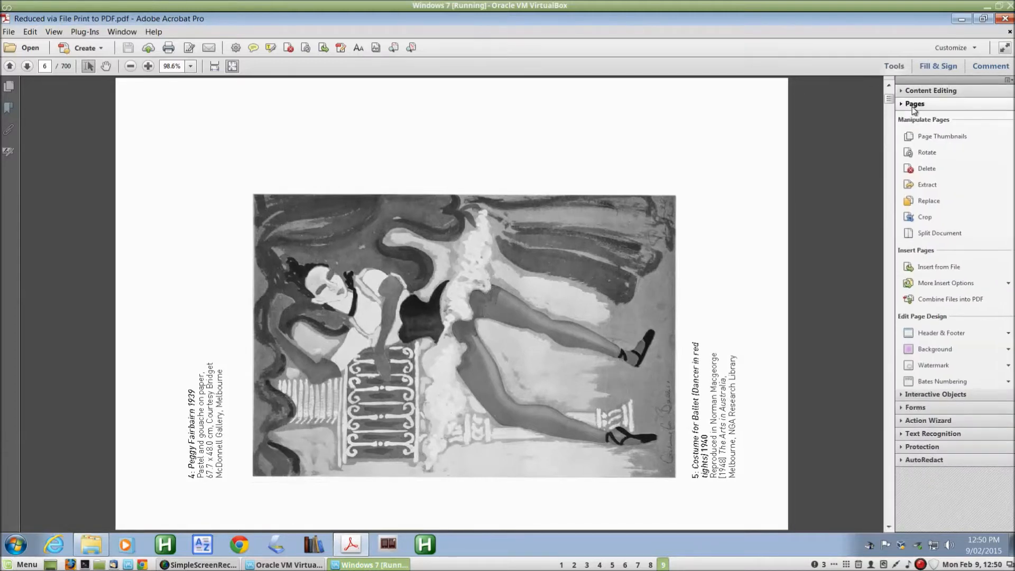
click(915, 104)
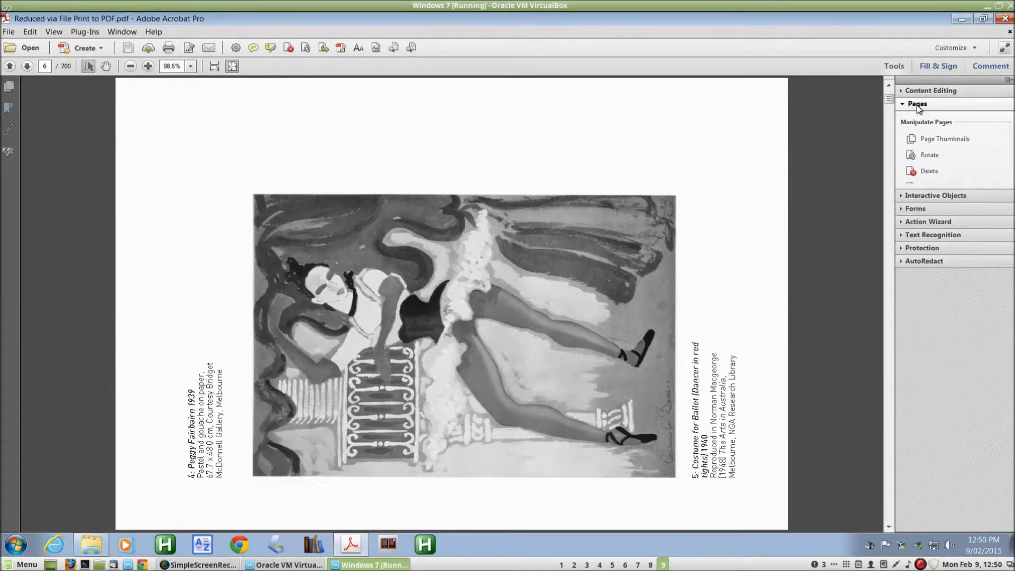
click(918, 103)
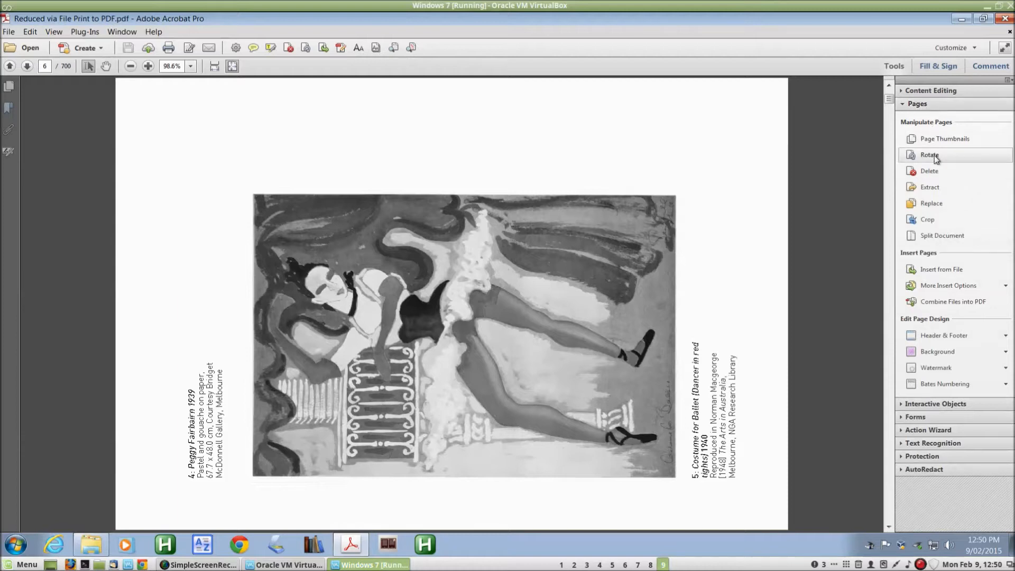
- Rotate all landscape pages 90 degrees clockwise so every page reads upright
click(931, 155)
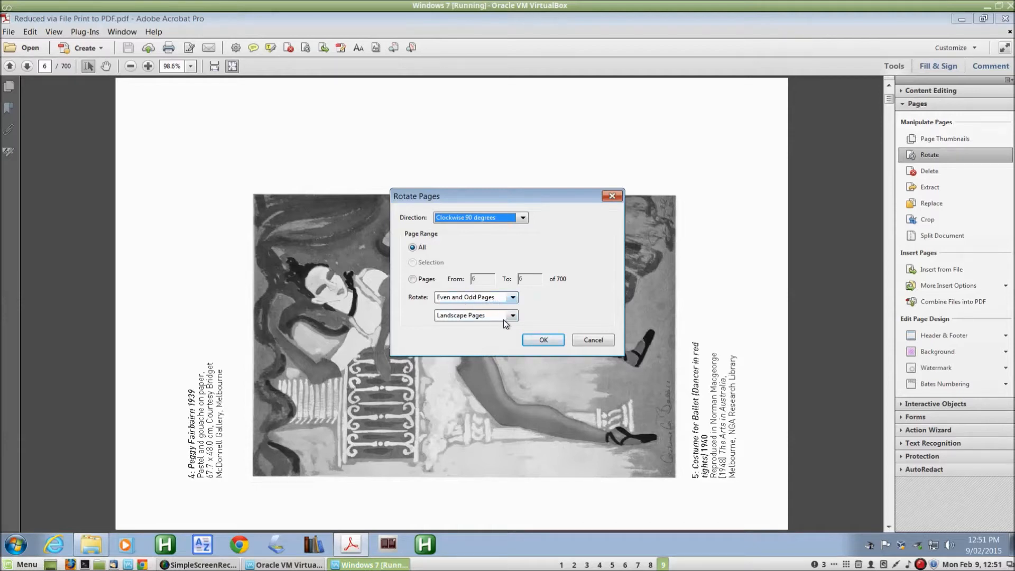
mouse_move(470, 335)
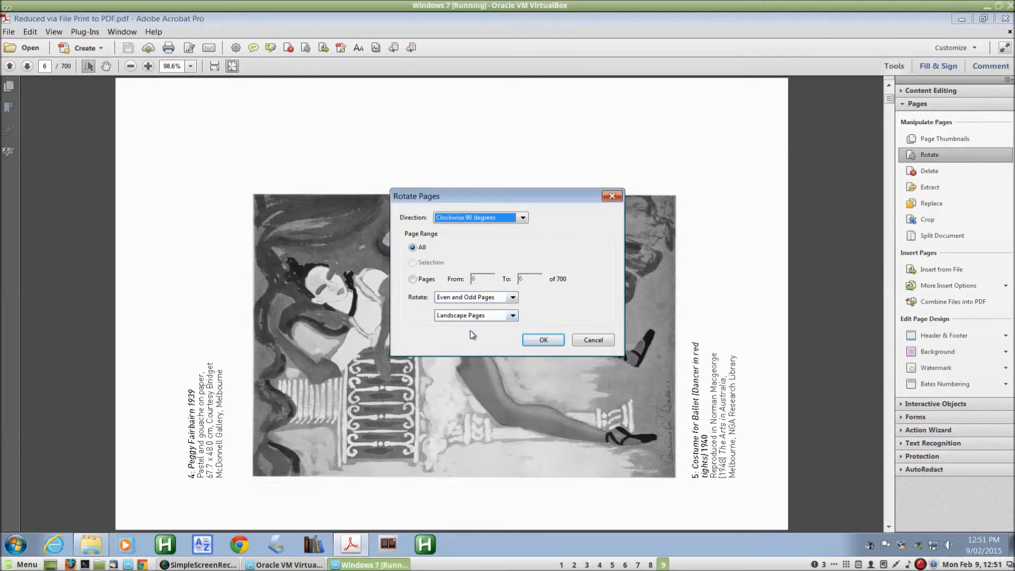
mouse_move(438, 323)
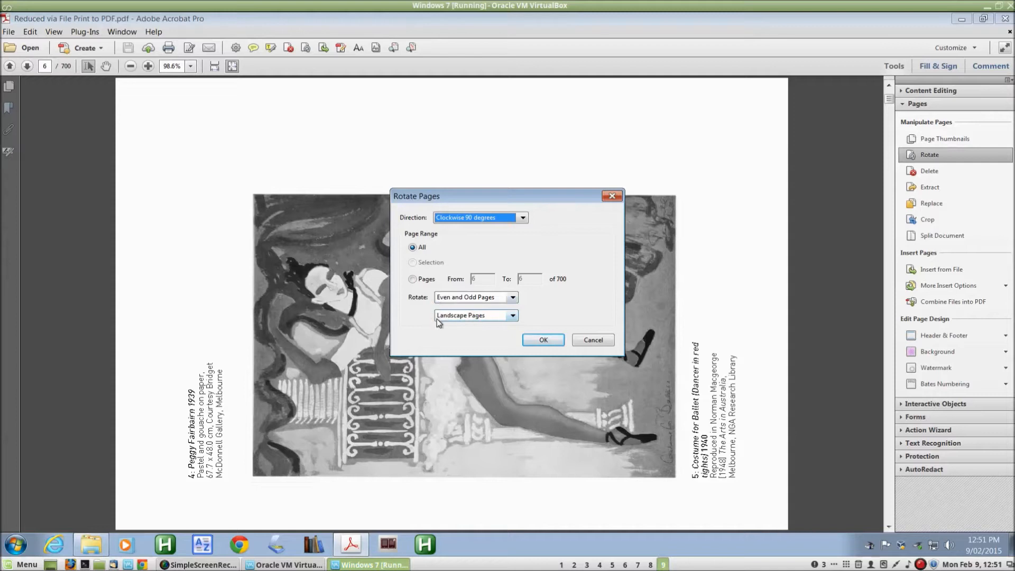
click(543, 341)
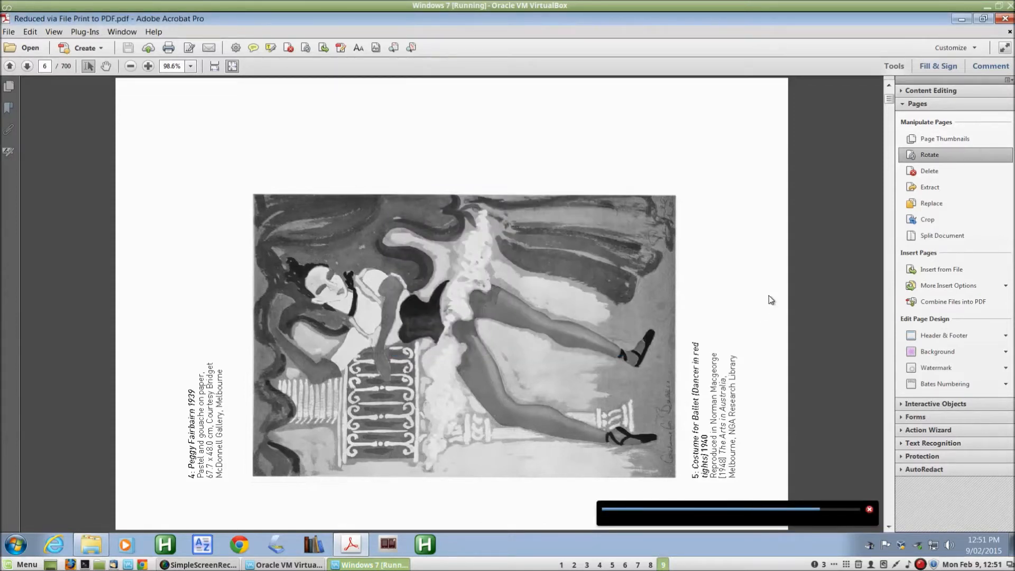
click(929, 154)
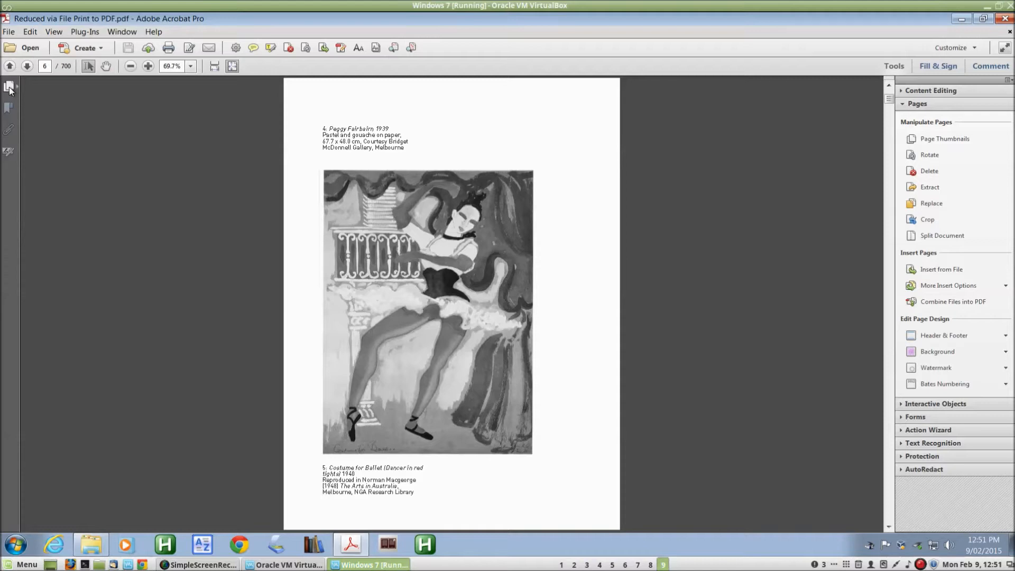
- Show the Page Thumbnails panel and go to the Beginnings chapter opening page
click(9, 86)
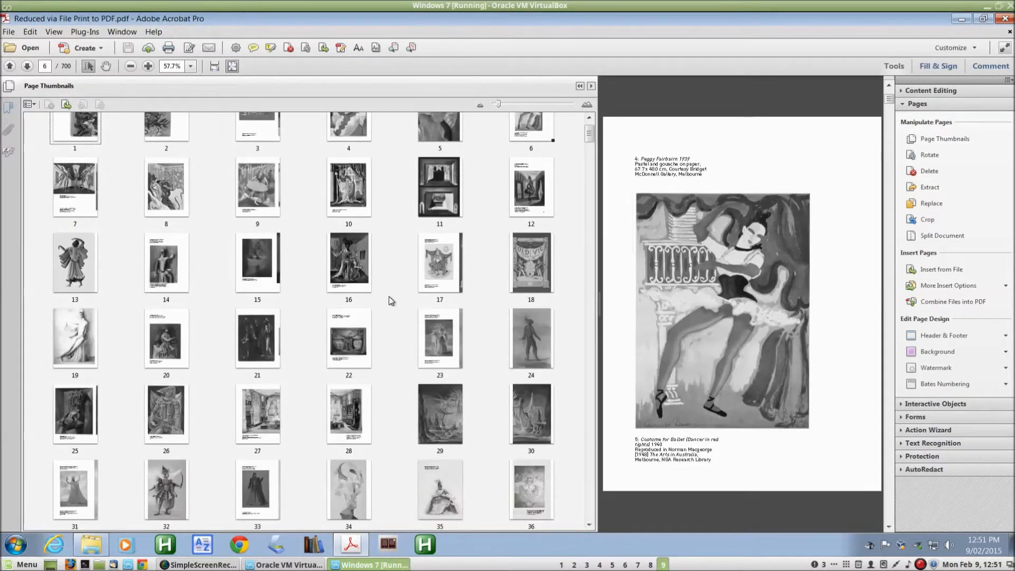
scroll(down, 3)
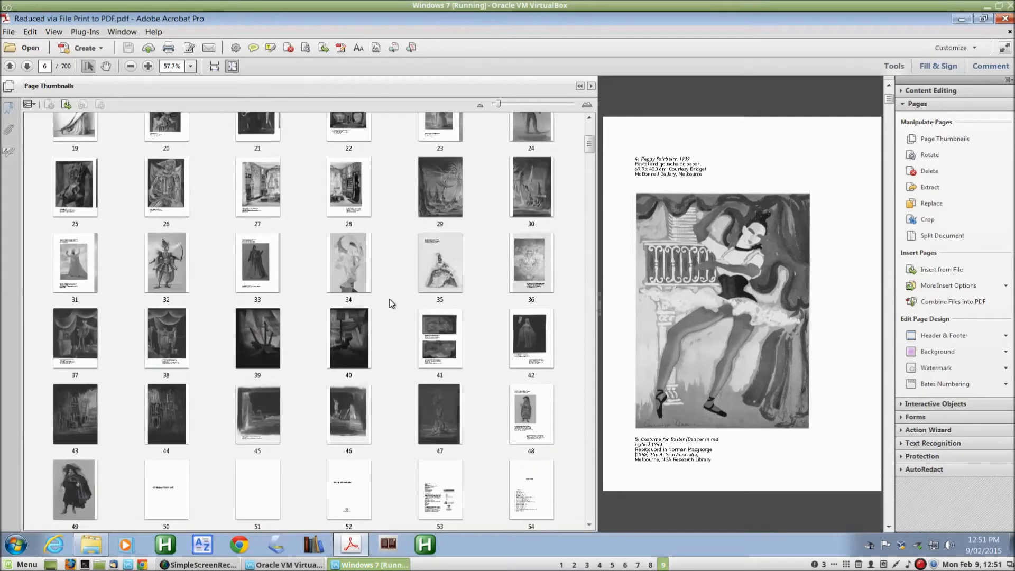
scroll(down, 3)
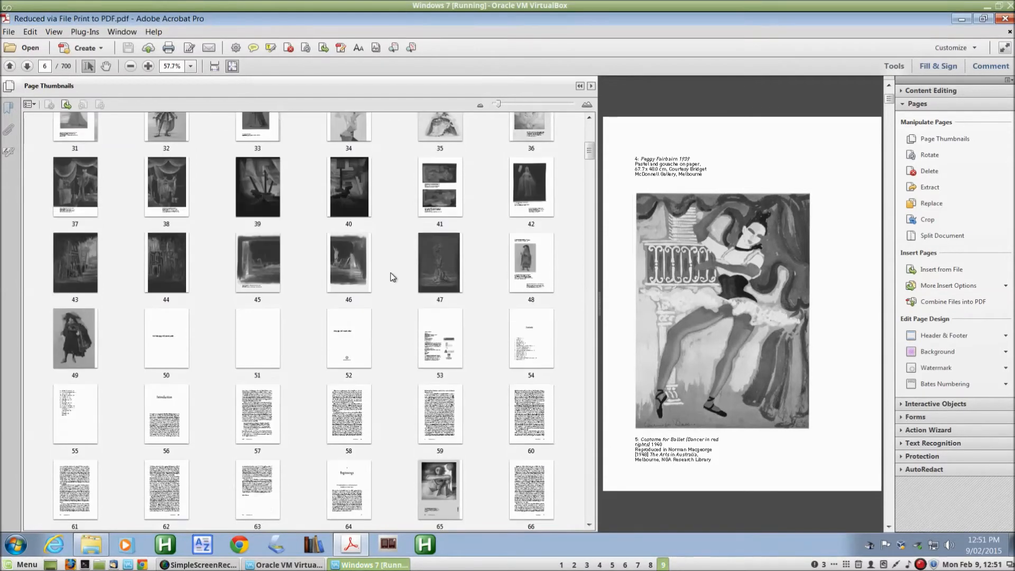
scroll(down, 3)
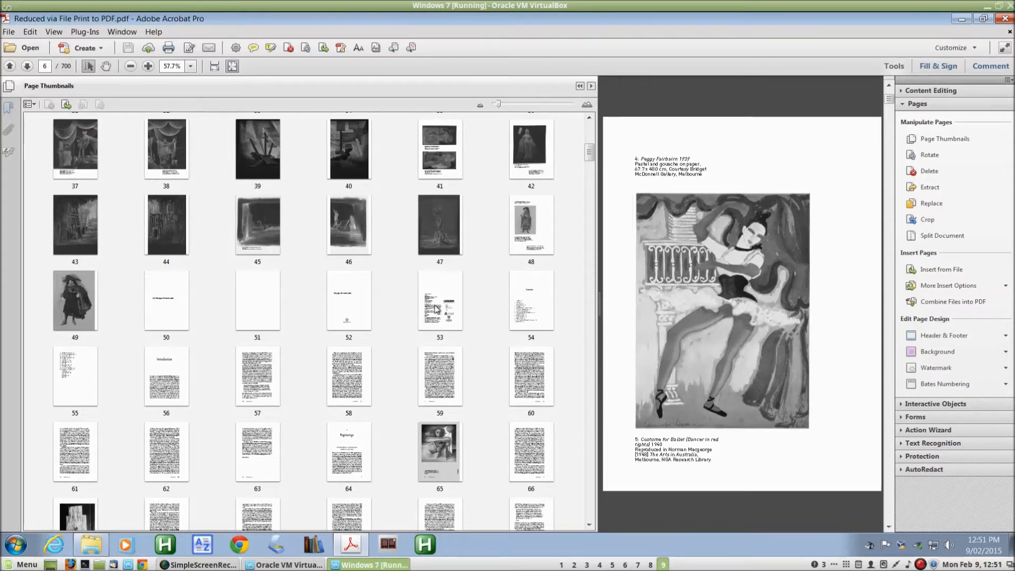
mouse_move(579, 389)
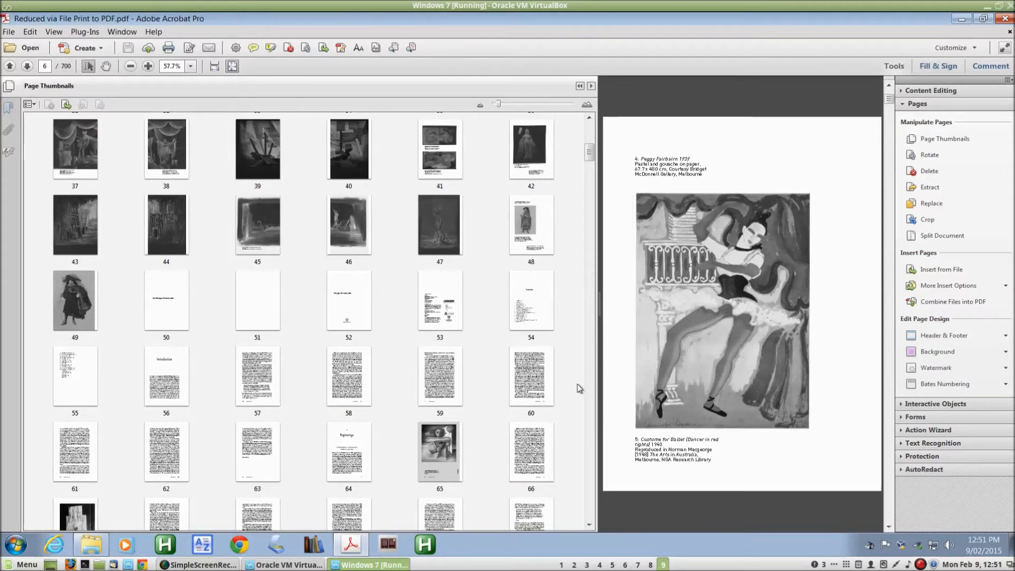
mouse_move(350, 446)
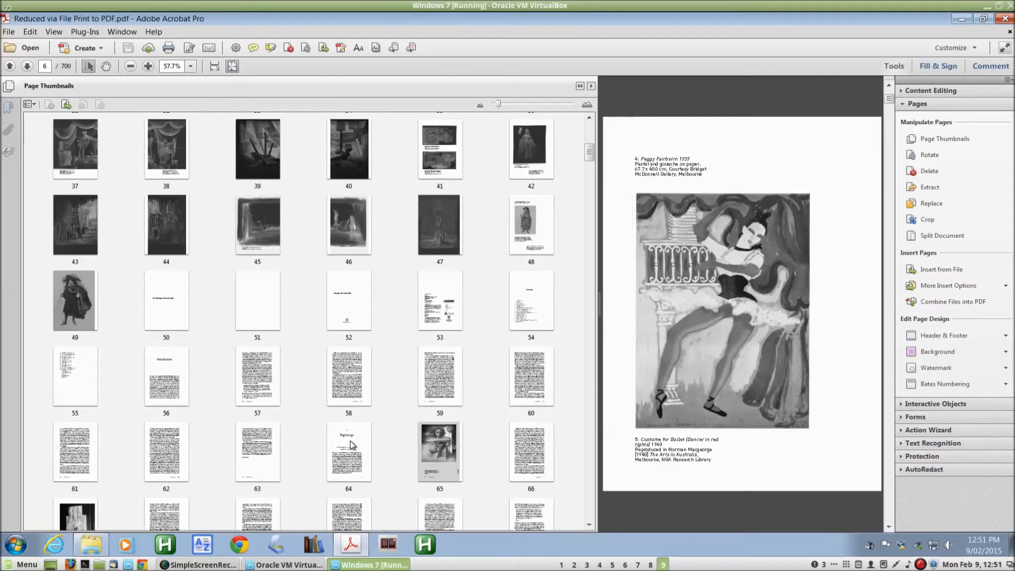
click(349, 453)
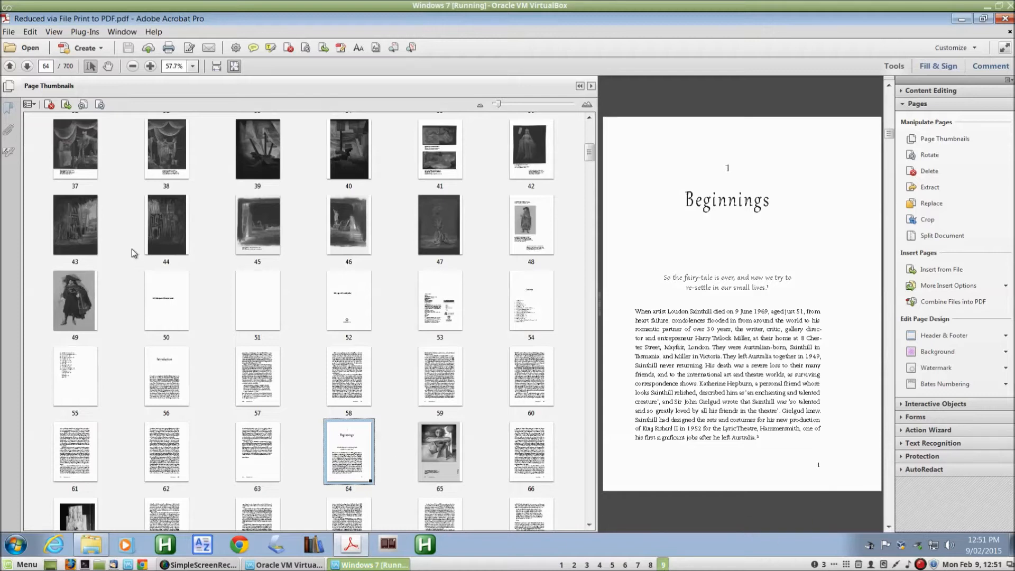
- Jump to page 63 and browse the enlarged thumbnail grid beside it
click(47, 65)
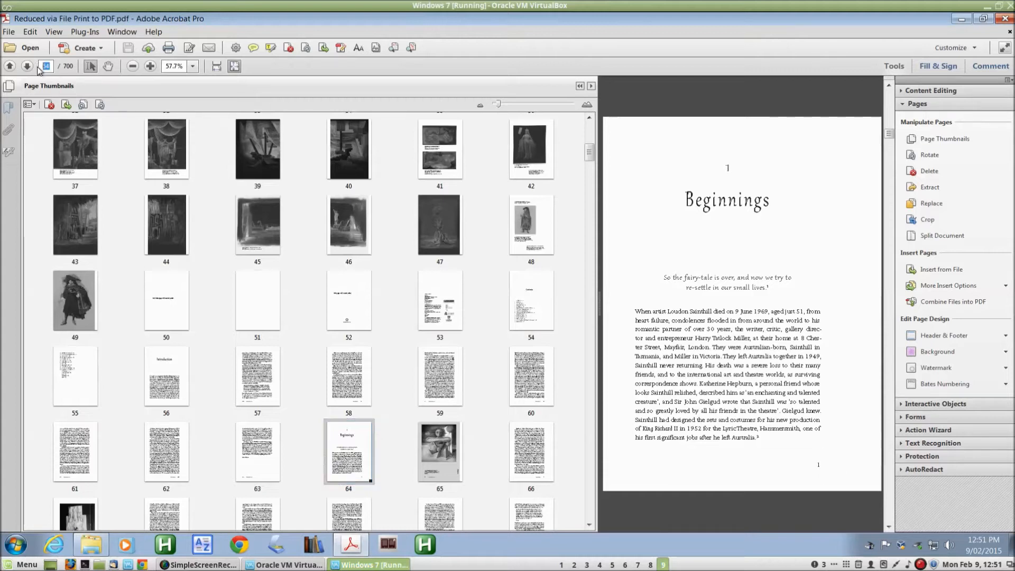
mouse_move(234, 97)
text(91)
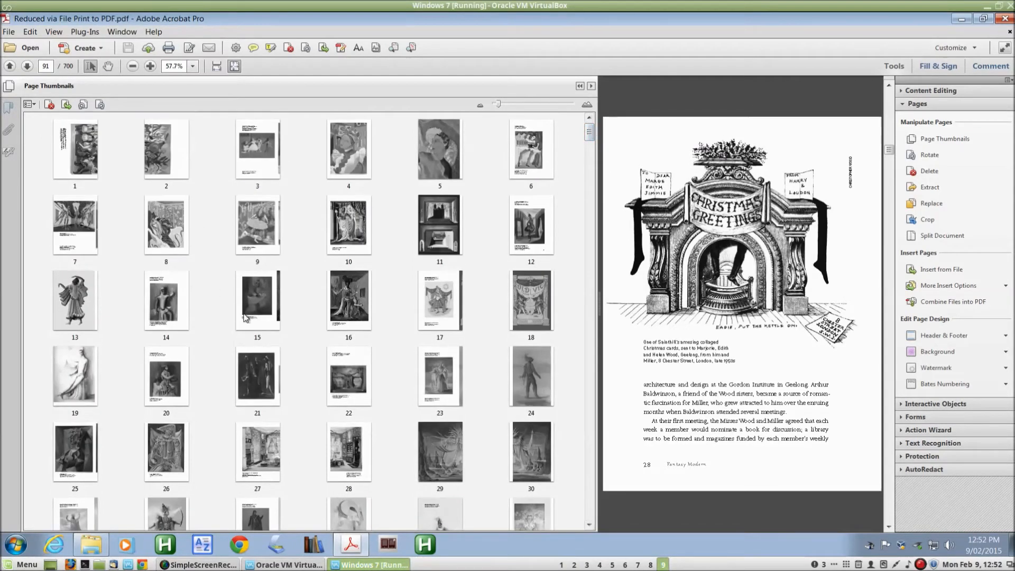
scroll(down, 3)
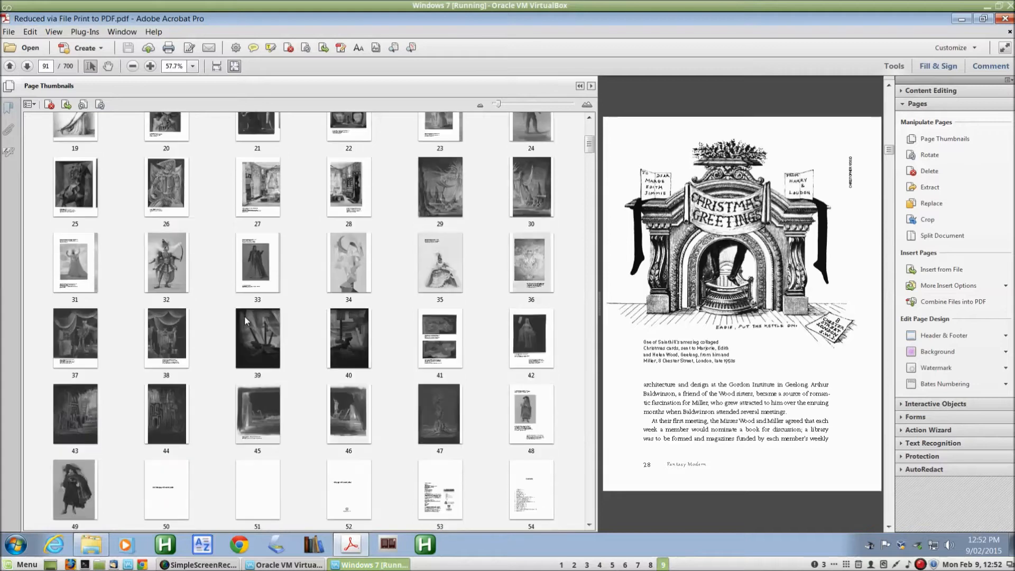
scroll(down, 3)
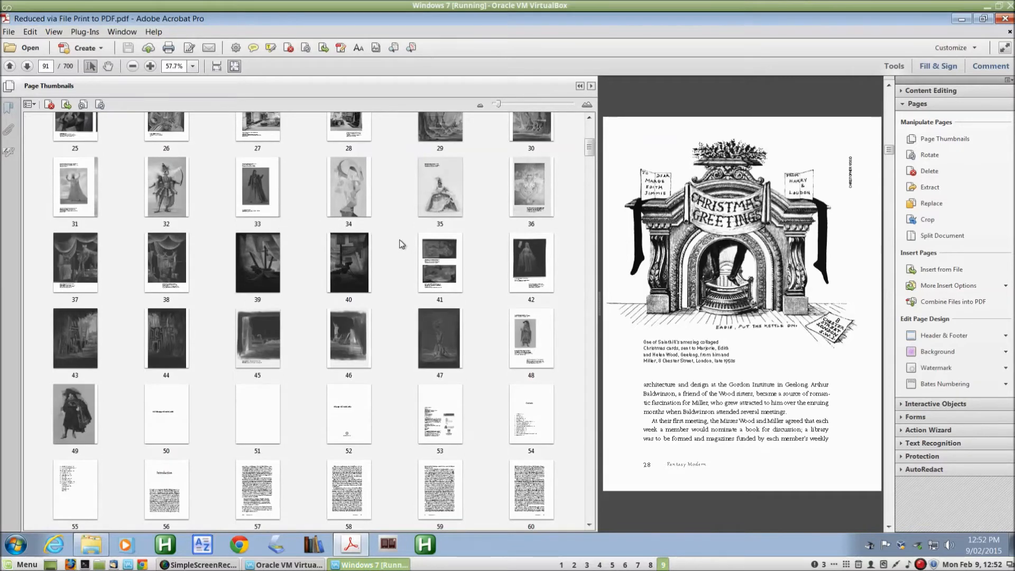
scroll(down, 3)
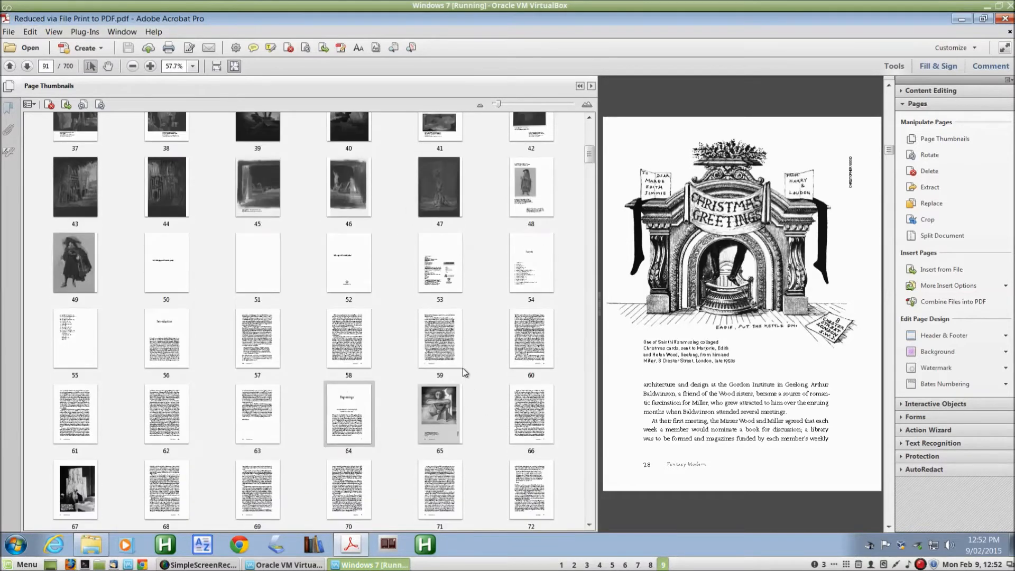
click(257, 414)
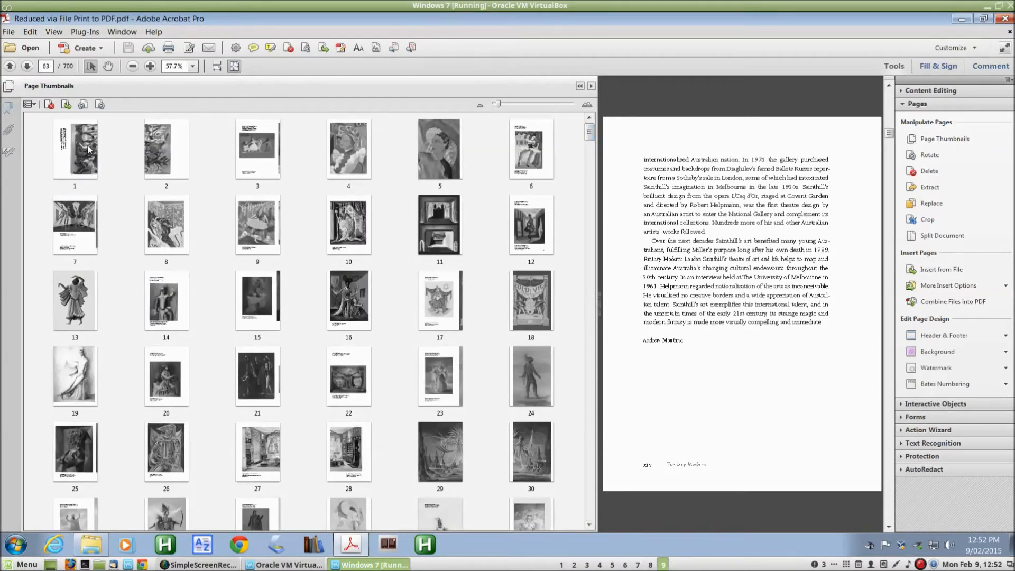
- Select pages 1 through 63 together, with thumbnails shrunk to eight per row
click(75, 154)
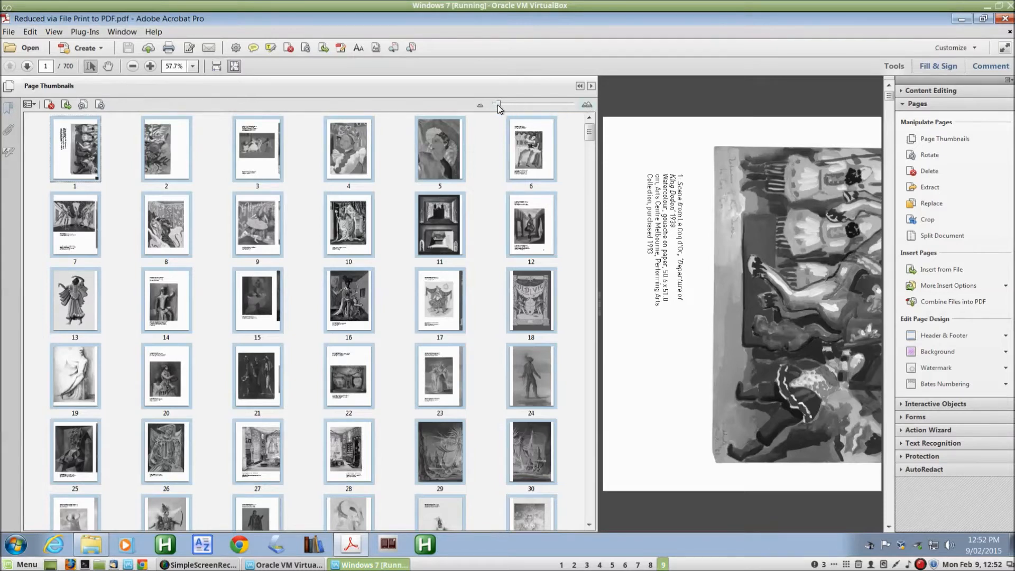
drag(498, 105, 494, 104)
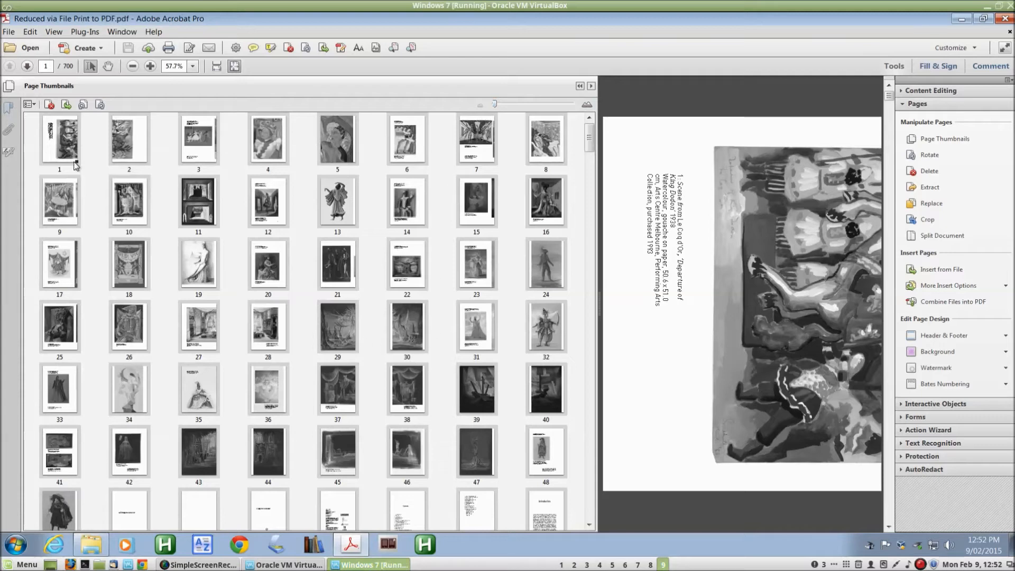
scroll(down, 3)
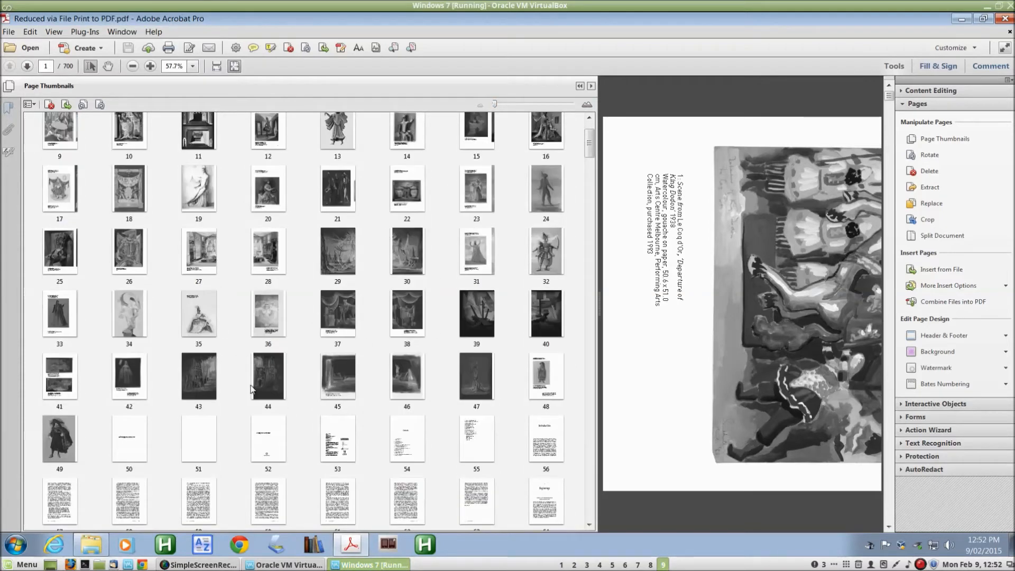
scroll(down, 3)
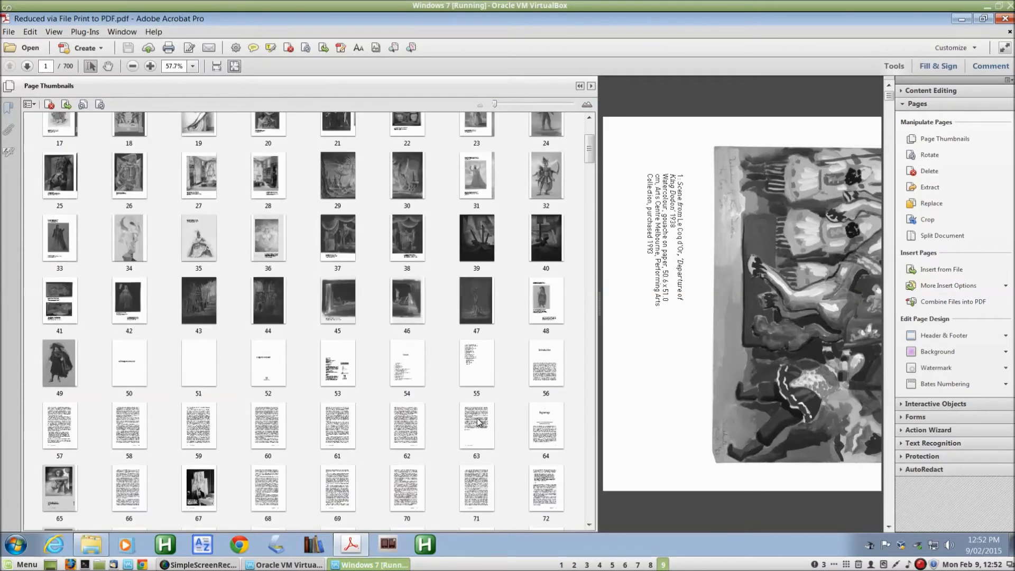
click(475, 425)
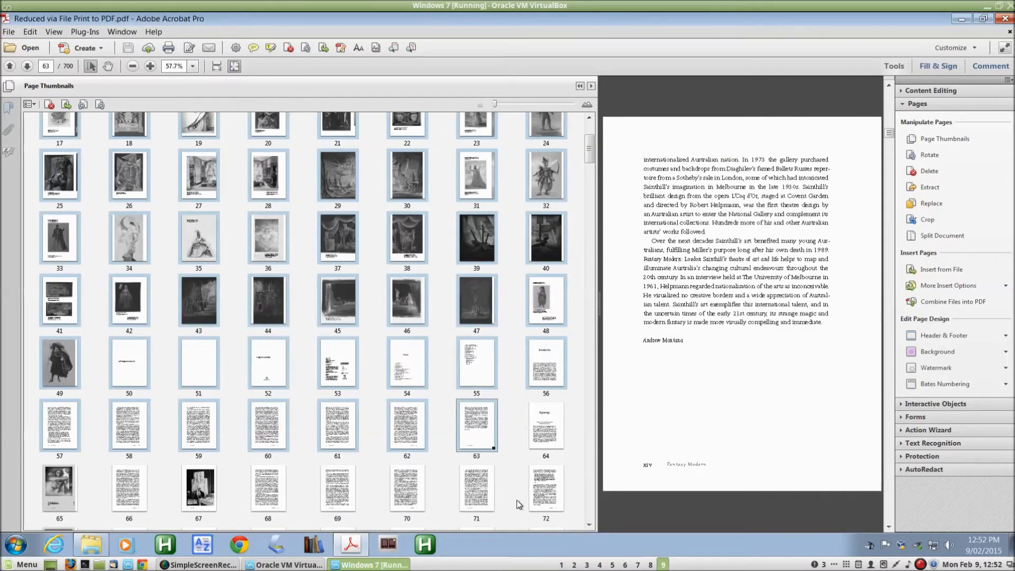
mouse_move(516, 439)
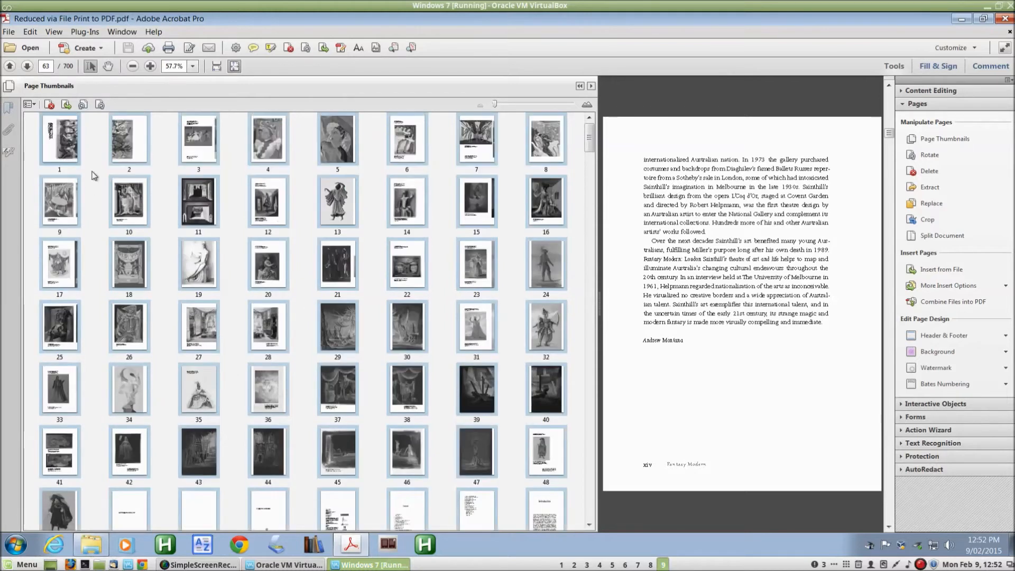
scroll(down, 3)
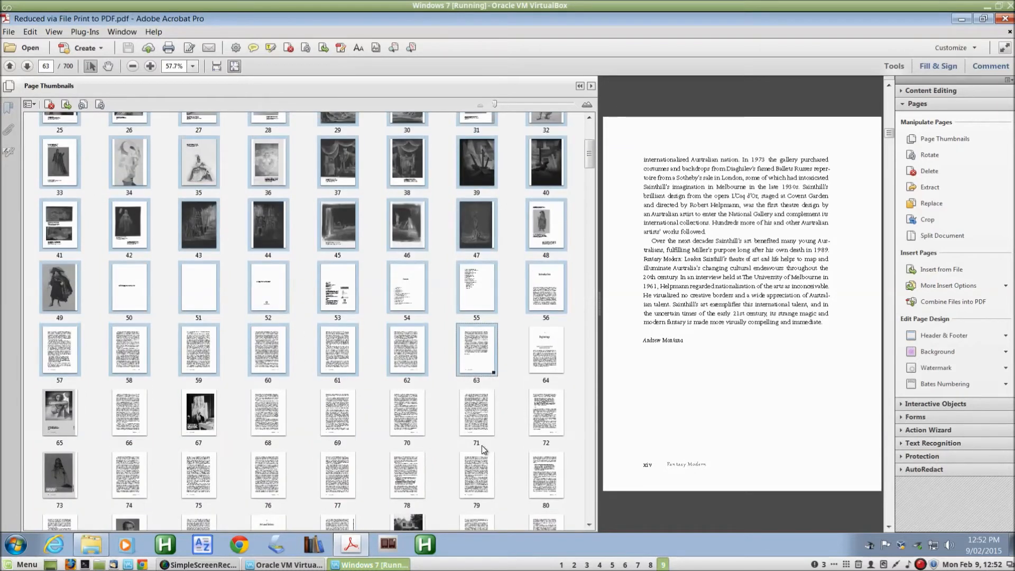
mouse_move(554, 347)
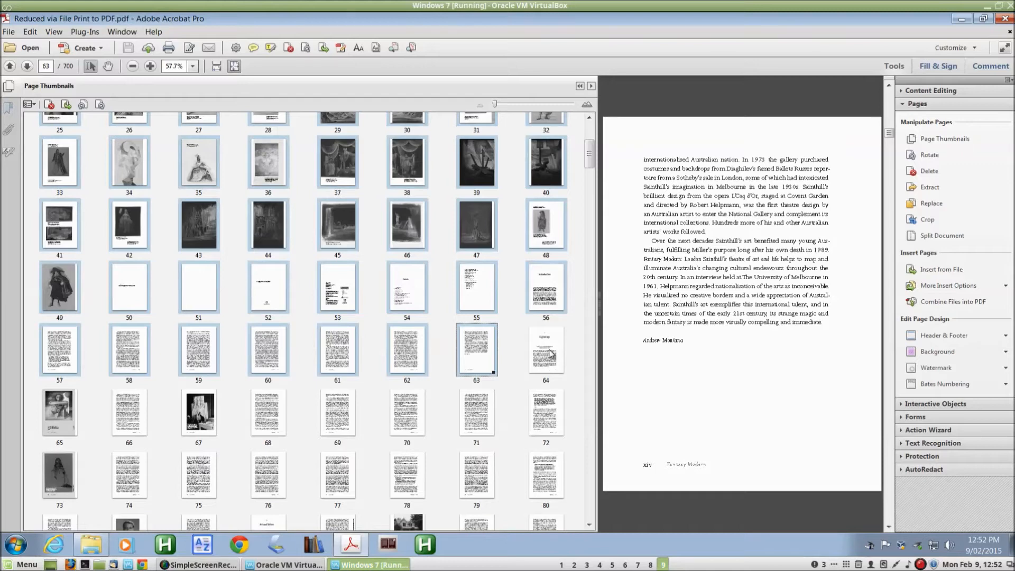
- Select pages 64 through 700 and drag them in front of page 1
click(545, 349)
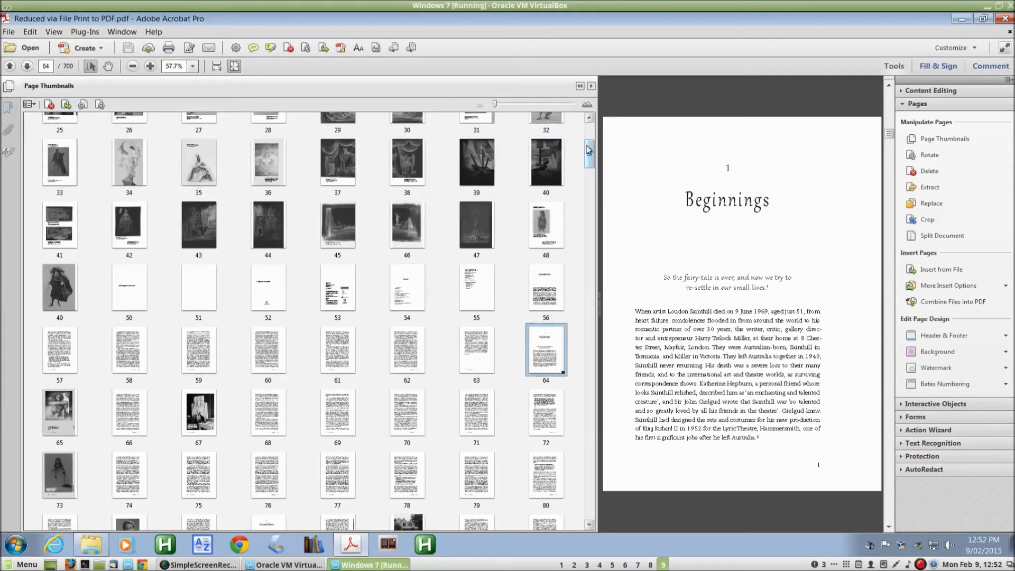
scroll(down, 3)
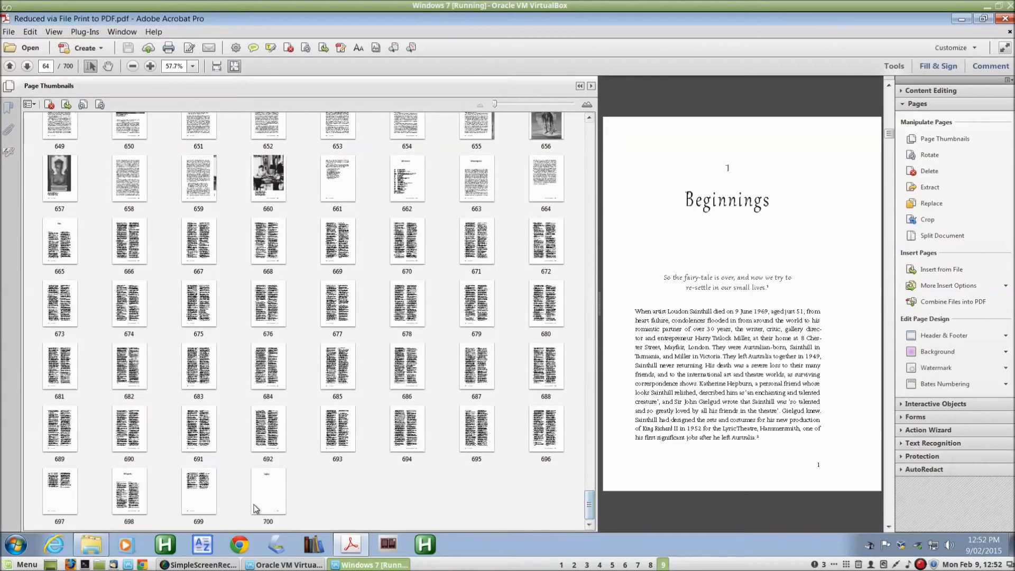
click(269, 491)
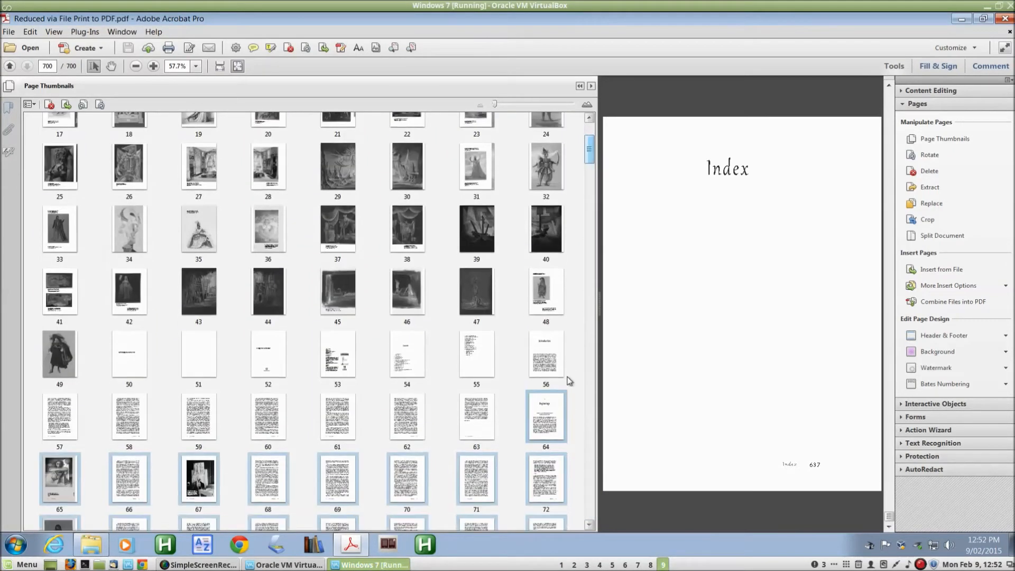
mouse_move(544, 427)
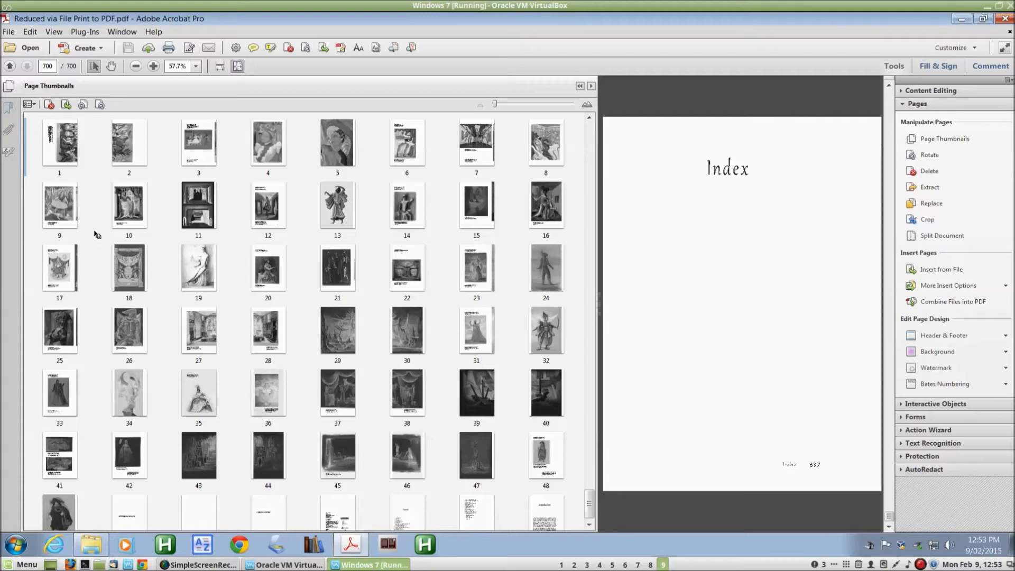
scroll(down, 3)
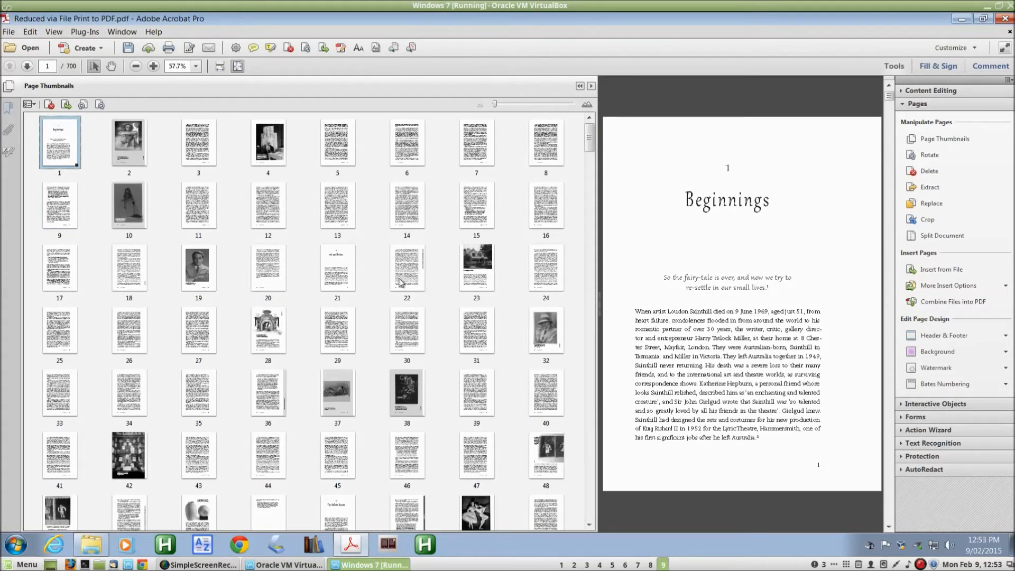
mouse_move(847, 453)
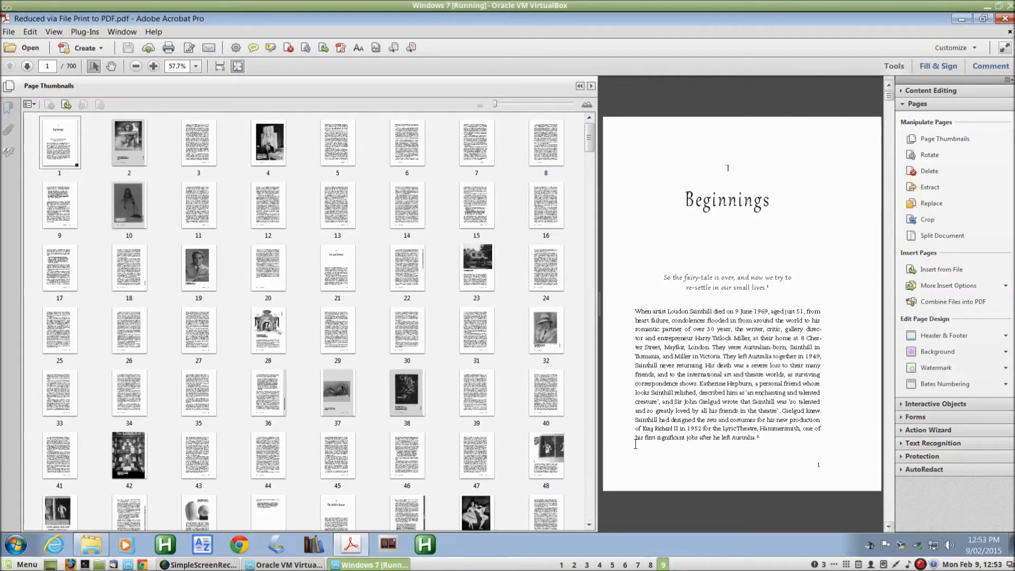
mouse_move(612, 466)
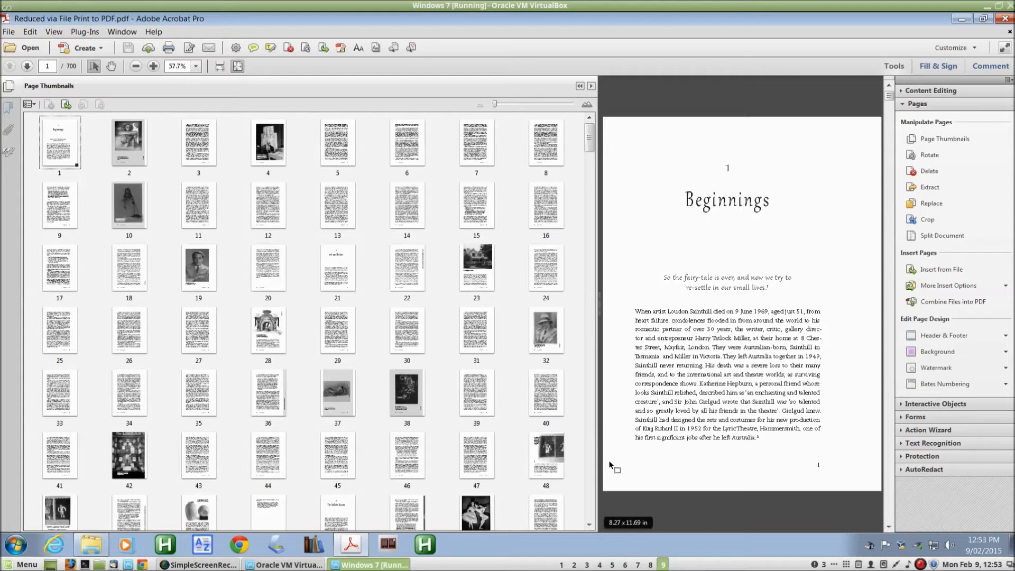
mouse_move(498, 428)
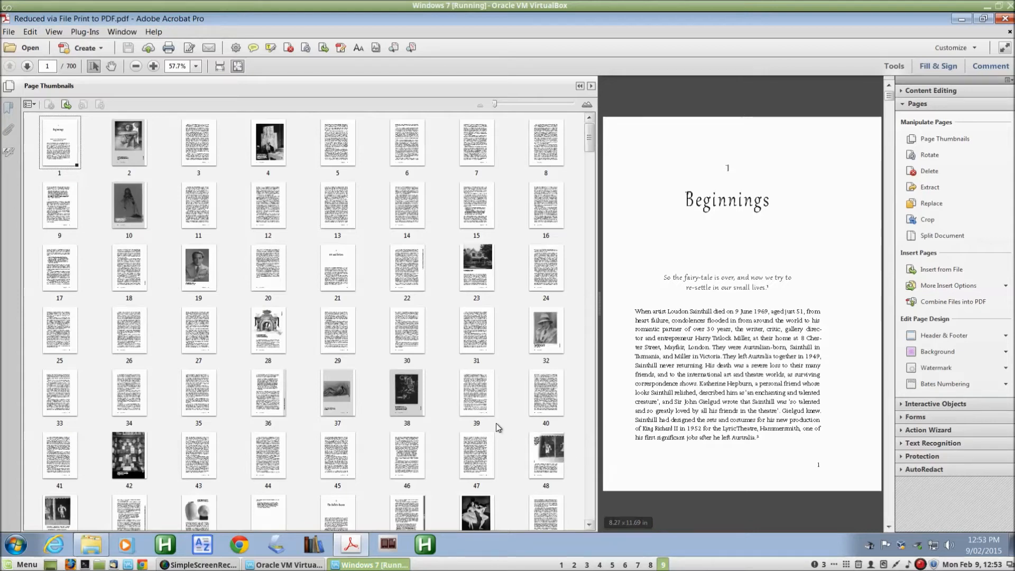
- Check the new order at page 39 and return to the Beginnings page, now page 1
click(475, 393)
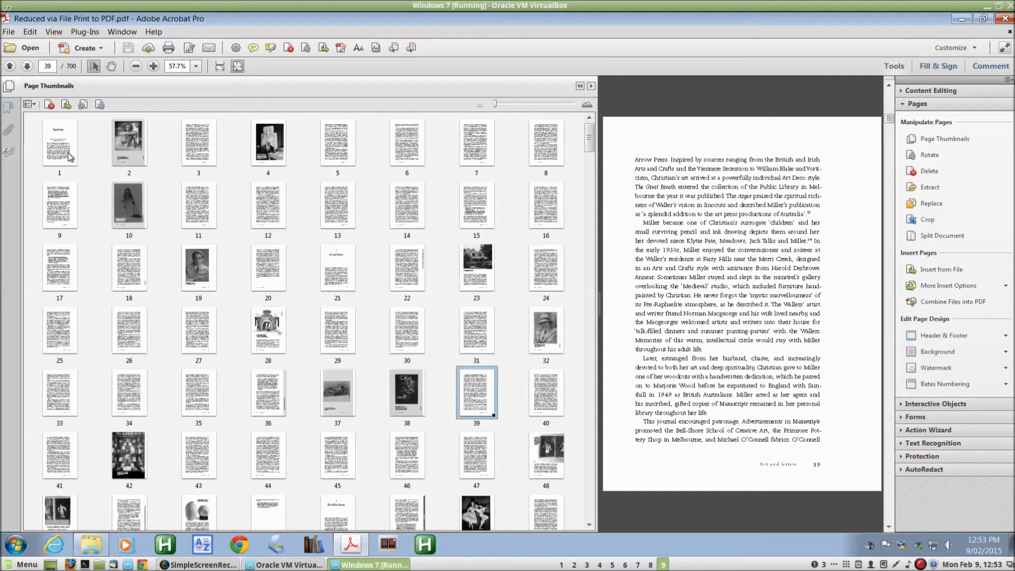
click(59, 142)
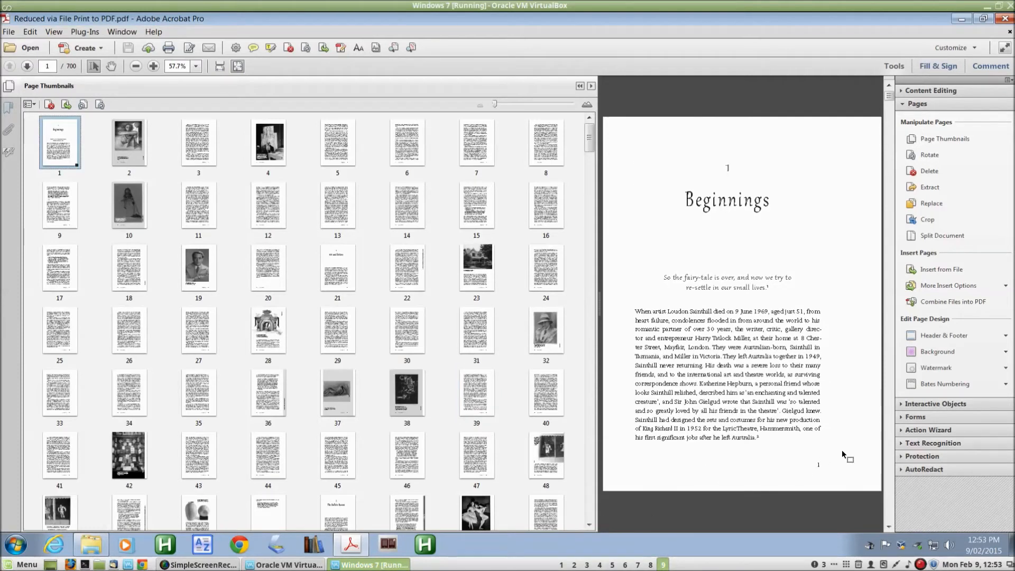
mouse_move(144, 290)
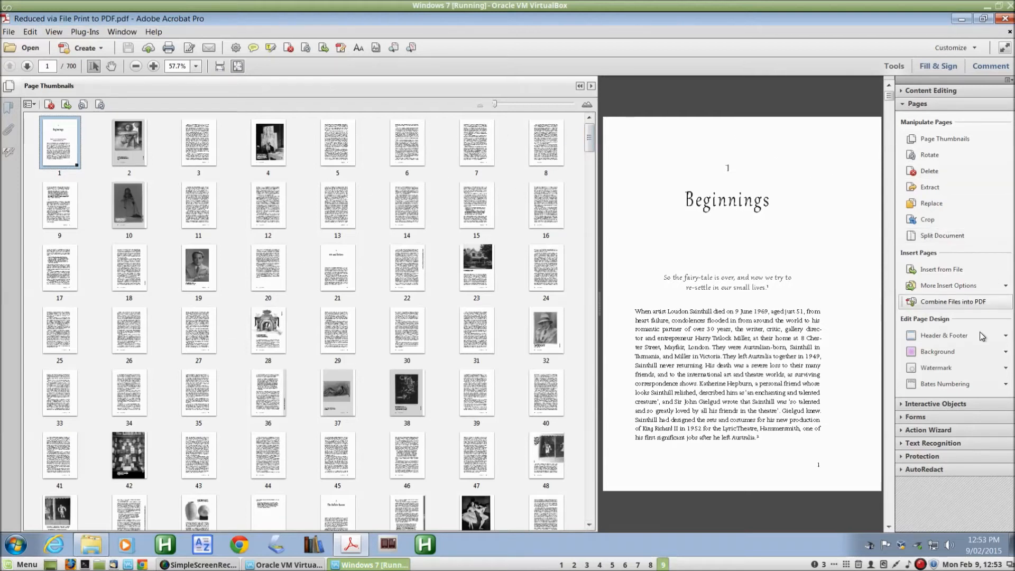
click(944, 335)
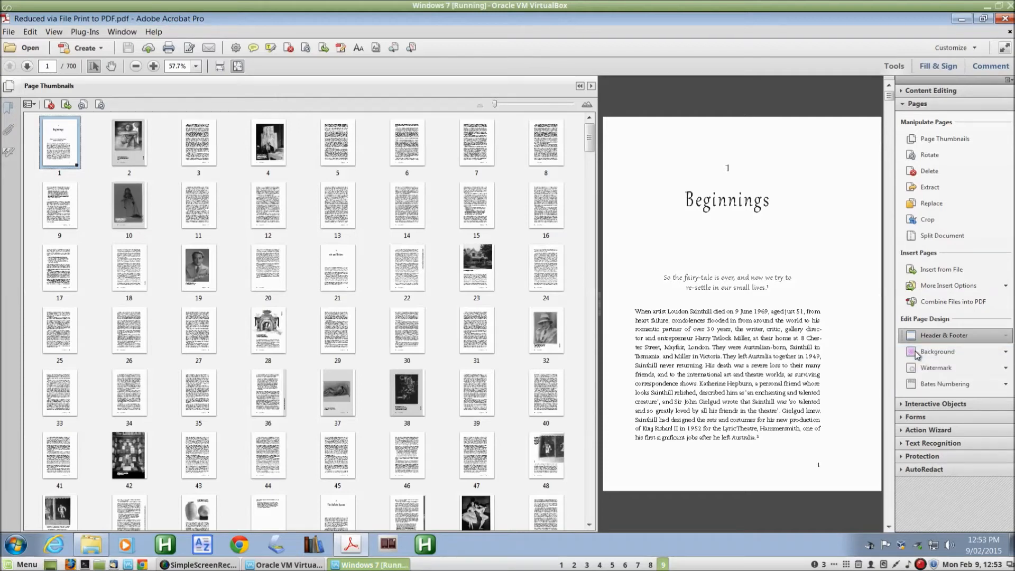
- Insert a page number field into all six header and footer text boxes
click(943, 335)
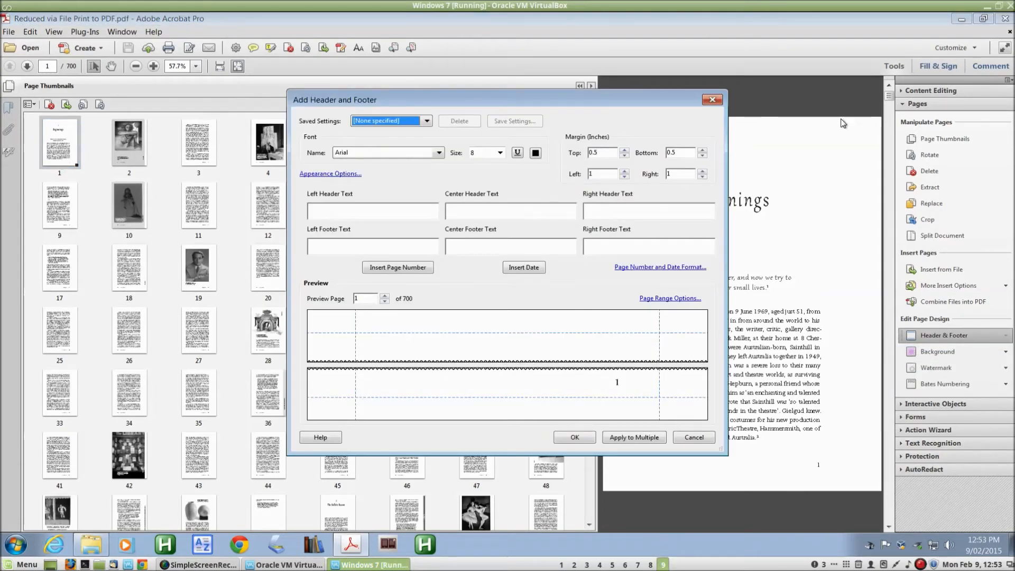
click(511, 209)
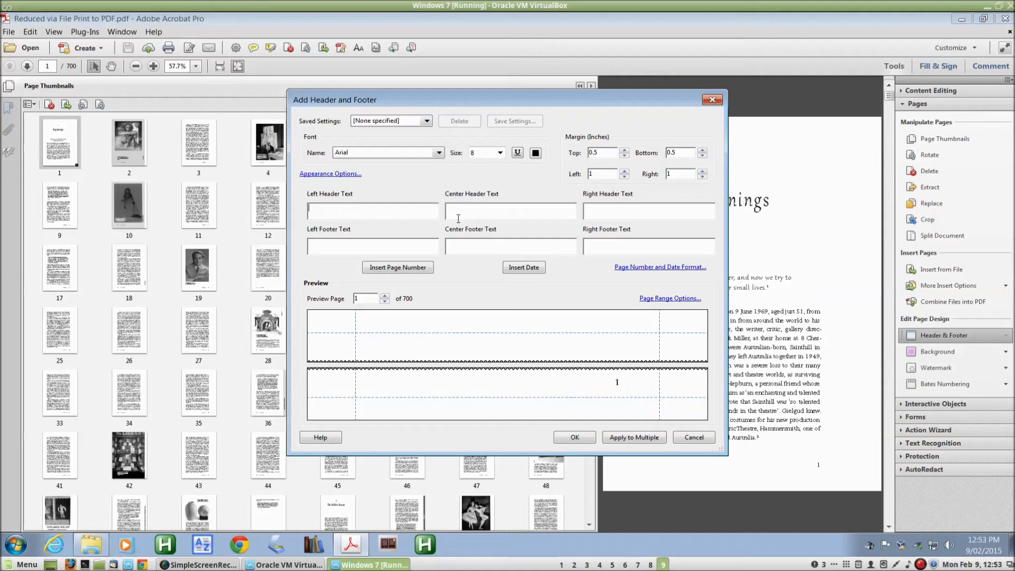
mouse_move(363, 342)
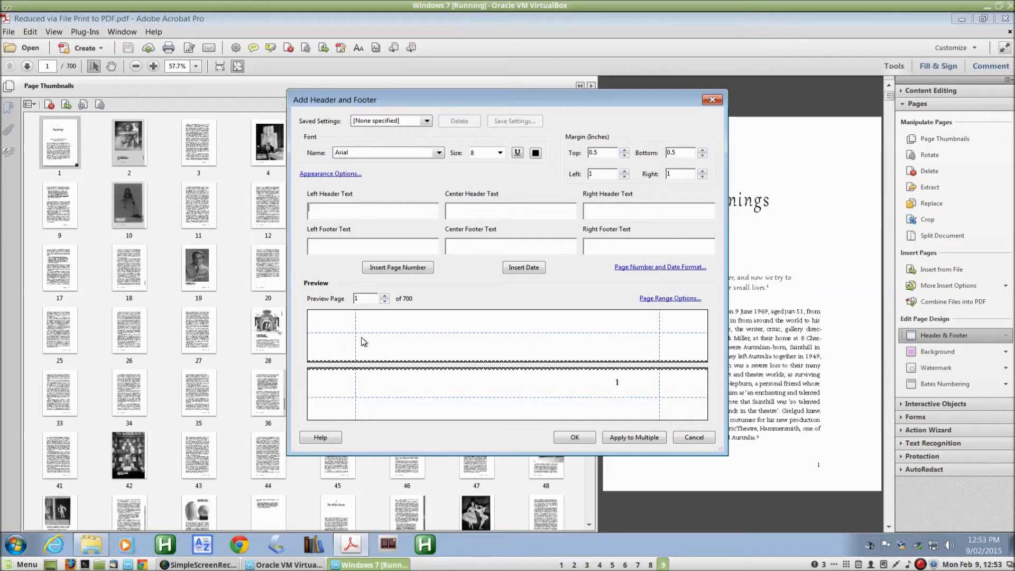
mouse_move(417, 284)
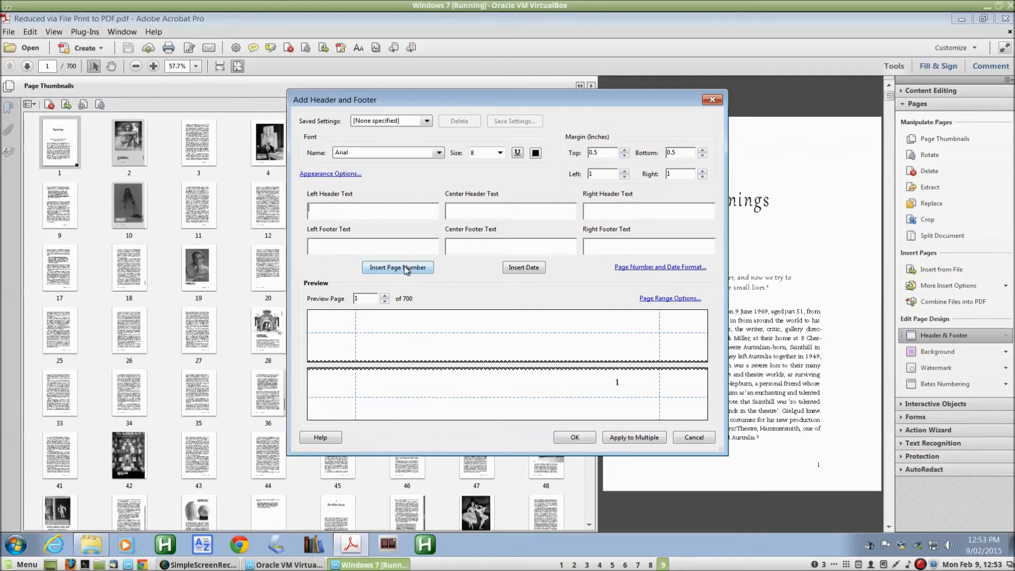
click(397, 266)
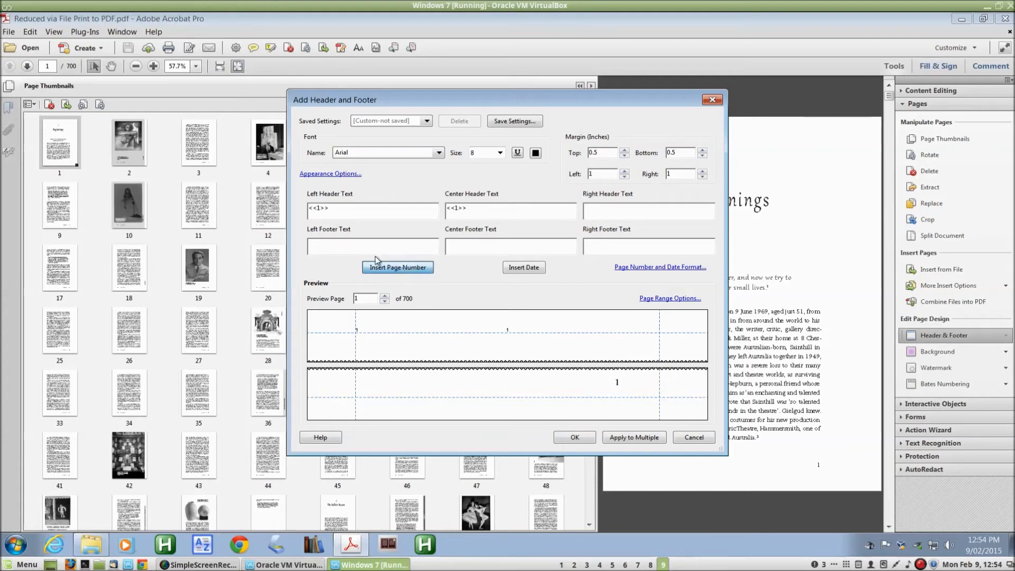
click(398, 267)
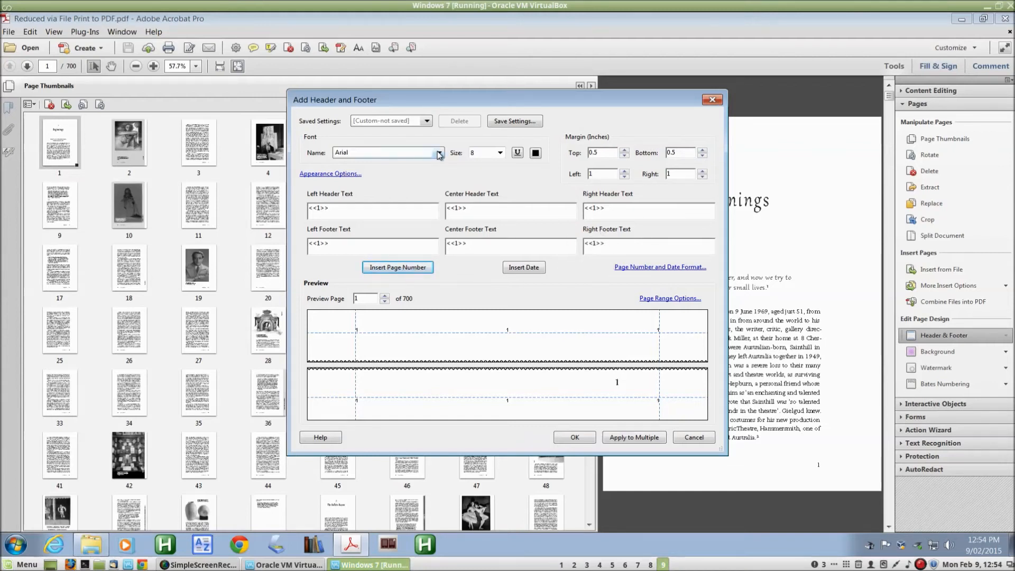
- Make the page numbers Arial Black Bold at size 24
click(438, 152)
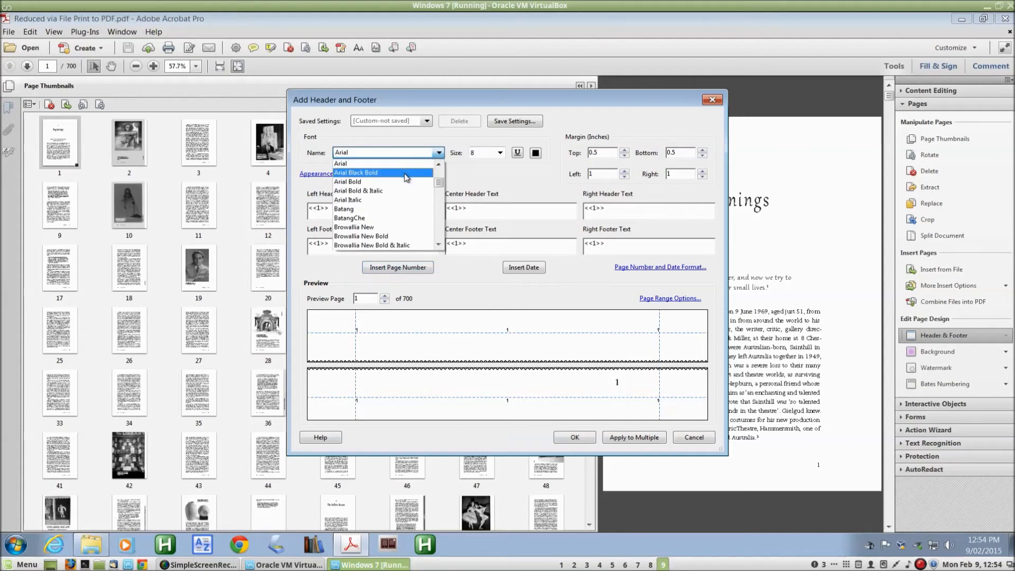
click(377, 173)
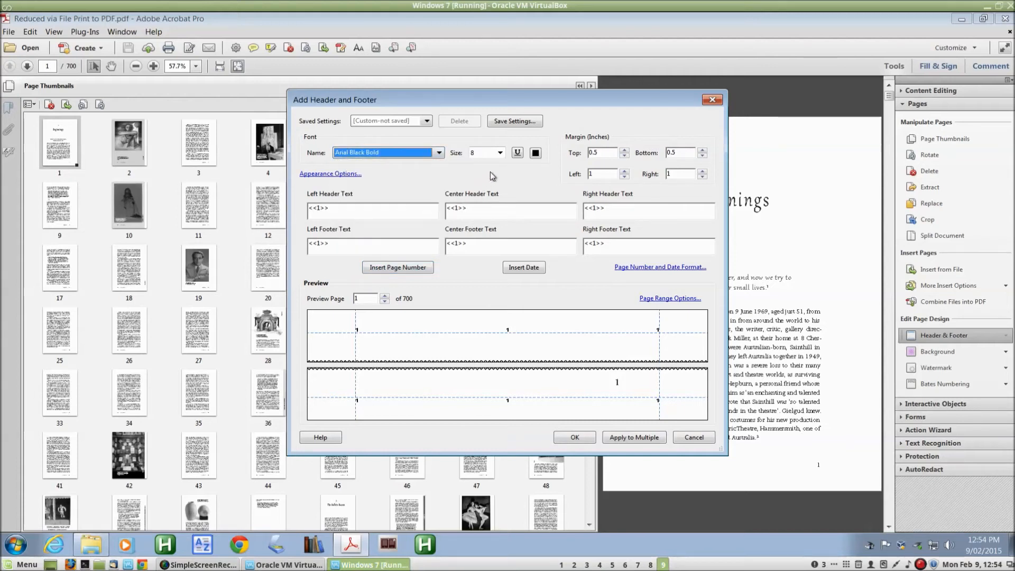
click(500, 152)
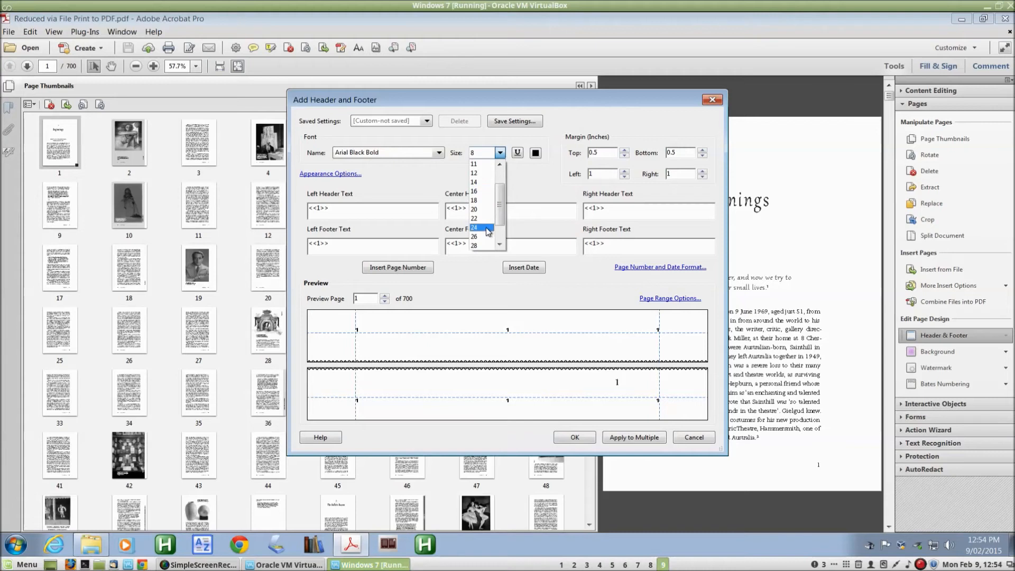
click(473, 226)
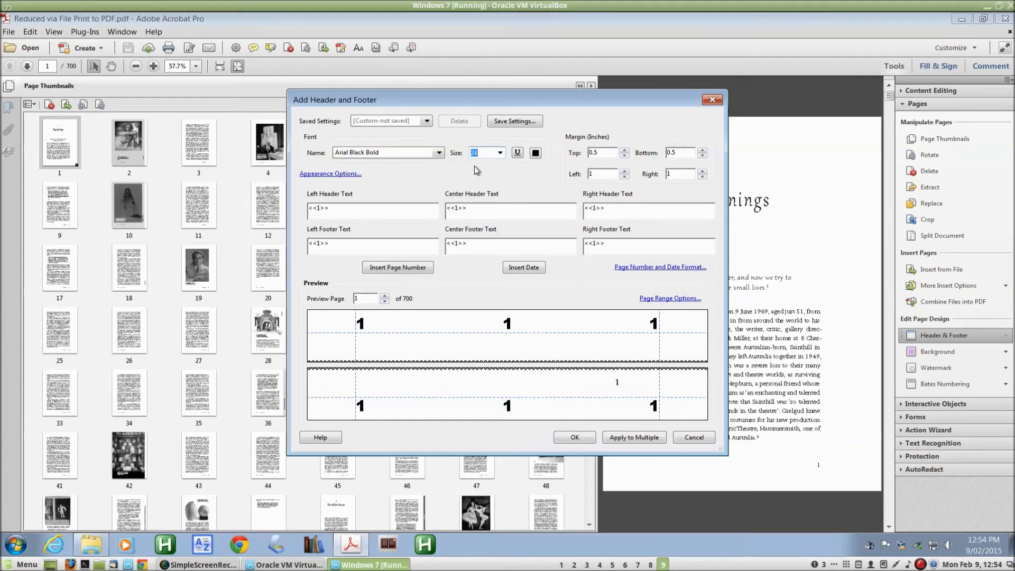
mouse_move(601, 414)
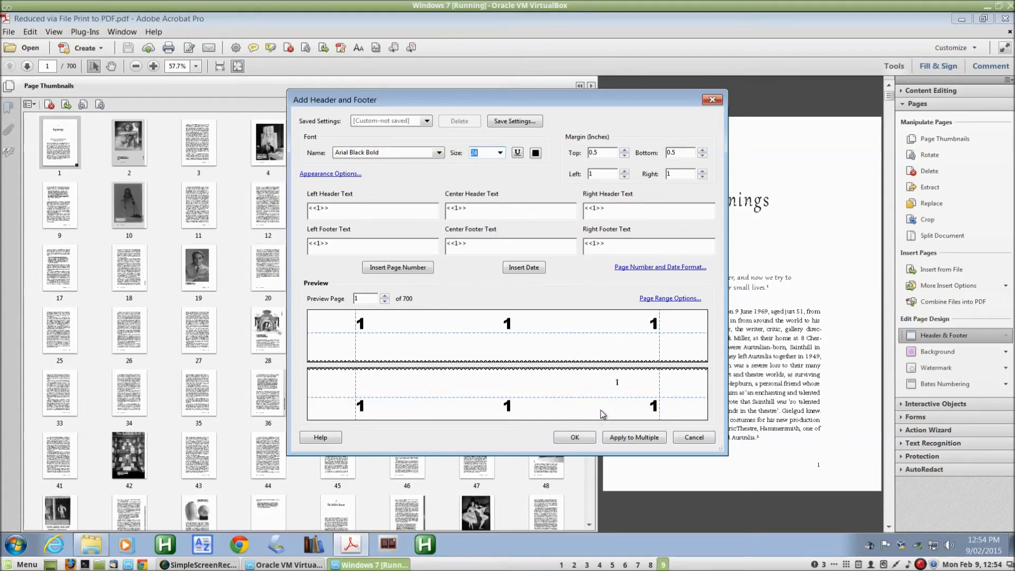
mouse_move(495, 370)
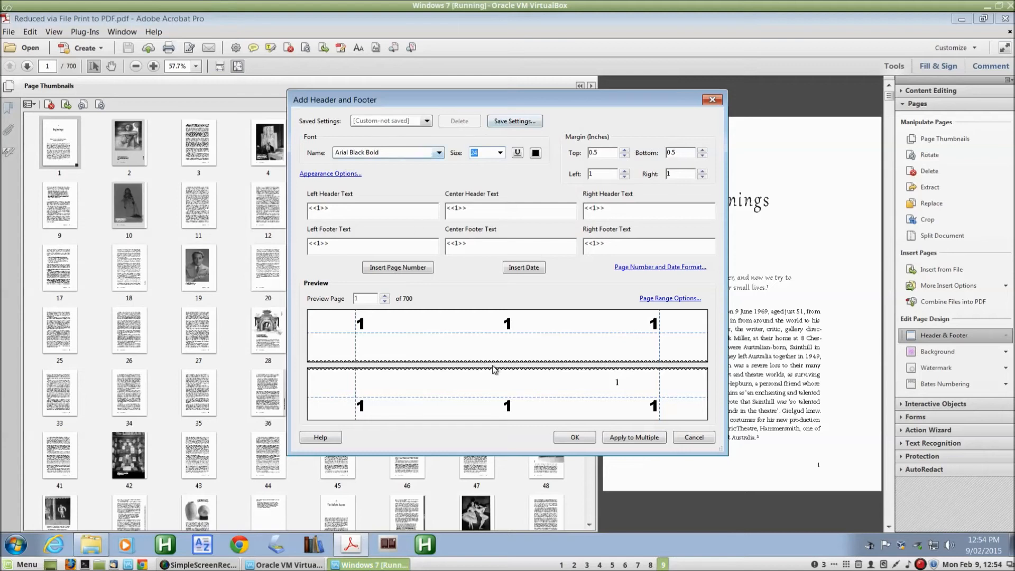
mouse_move(516, 123)
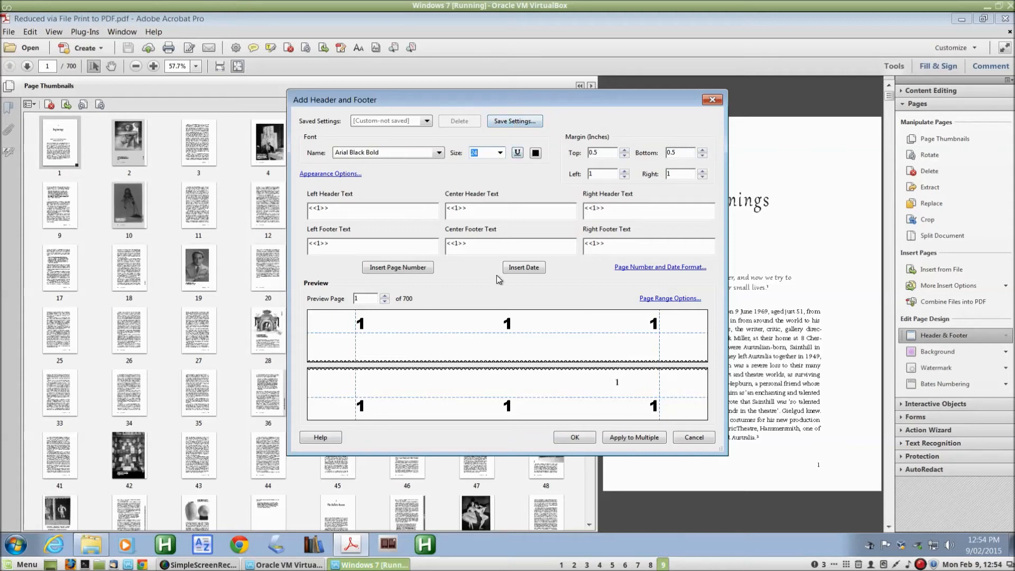
mouse_move(495, 267)
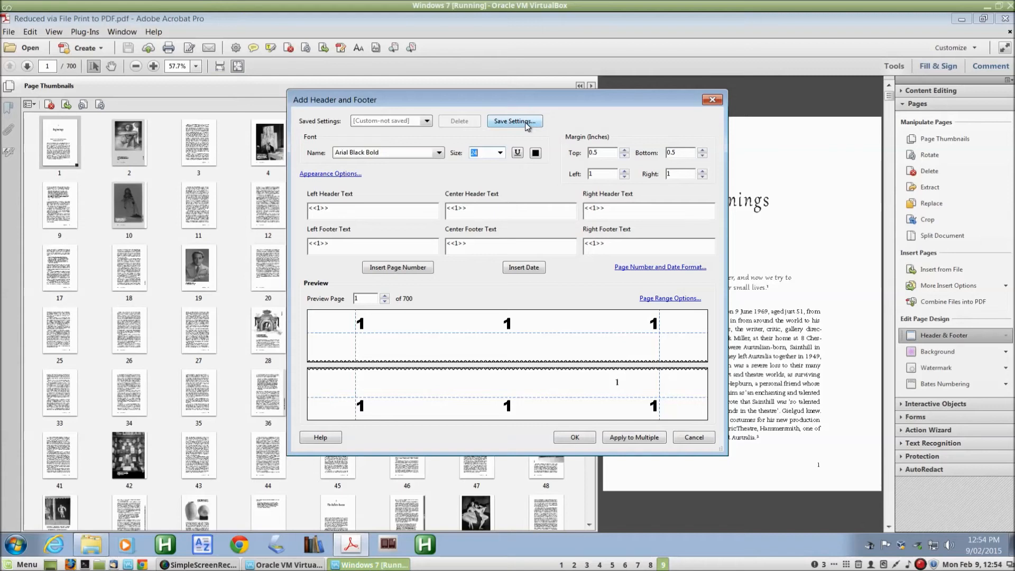
- Save the header/footer settings as preset BPN and select it as current
click(515, 120)
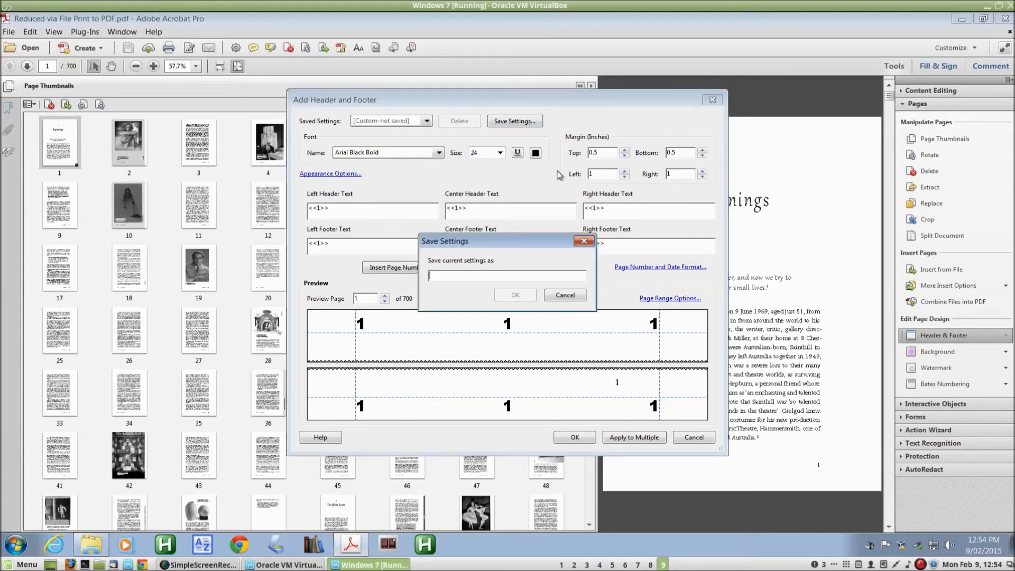
text(B)
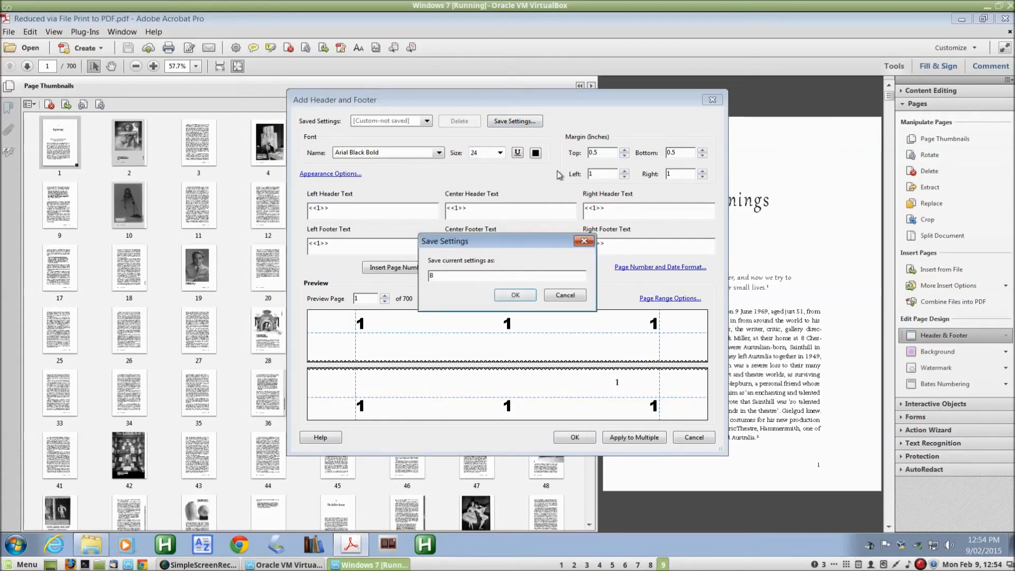
text(PN)
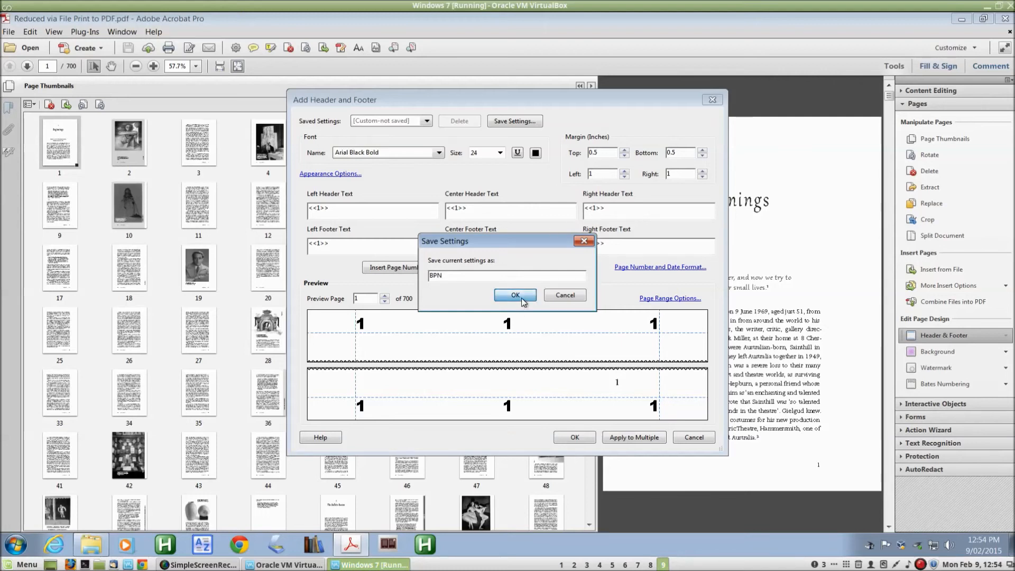
click(516, 295)
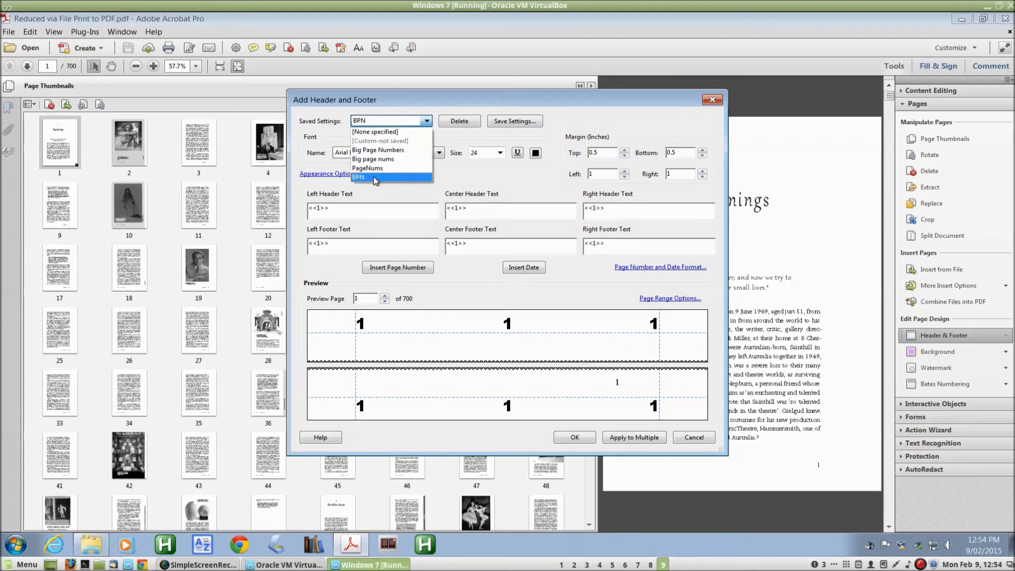
click(372, 177)
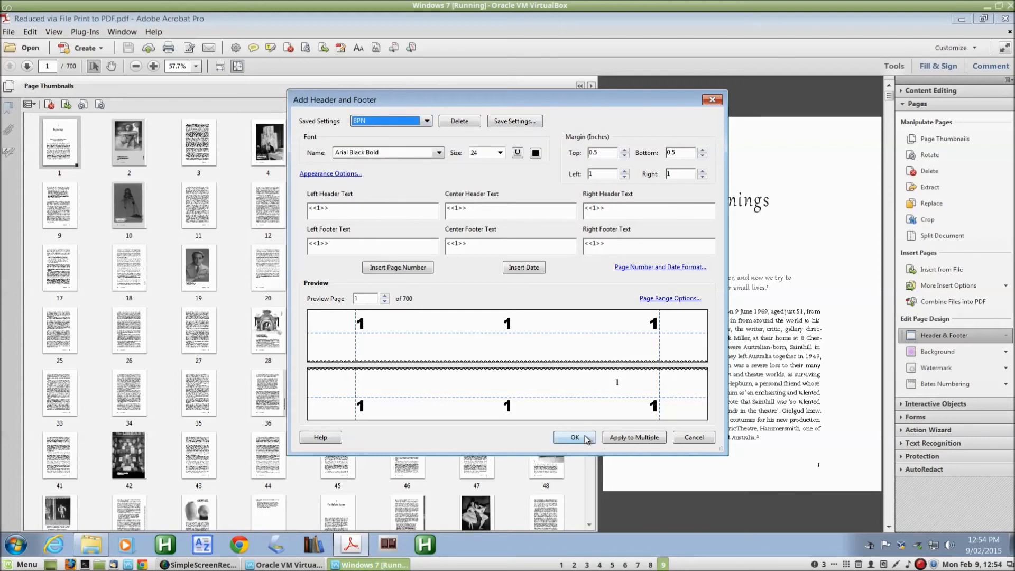
- Apply the large bold page numbers to all pages and wait for processing to finish
click(576, 438)
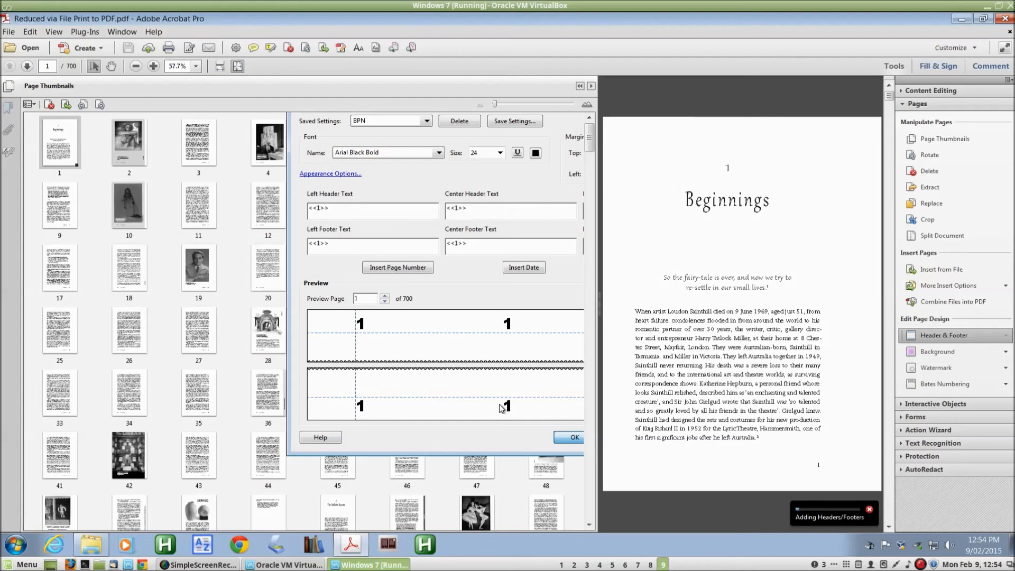
mouse_move(527, 389)
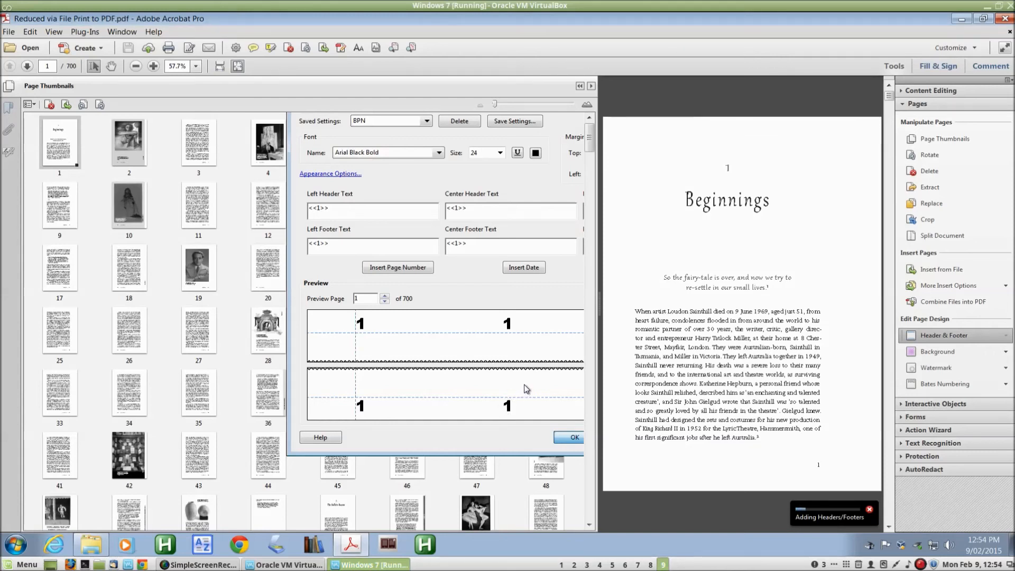
mouse_move(531, 387)
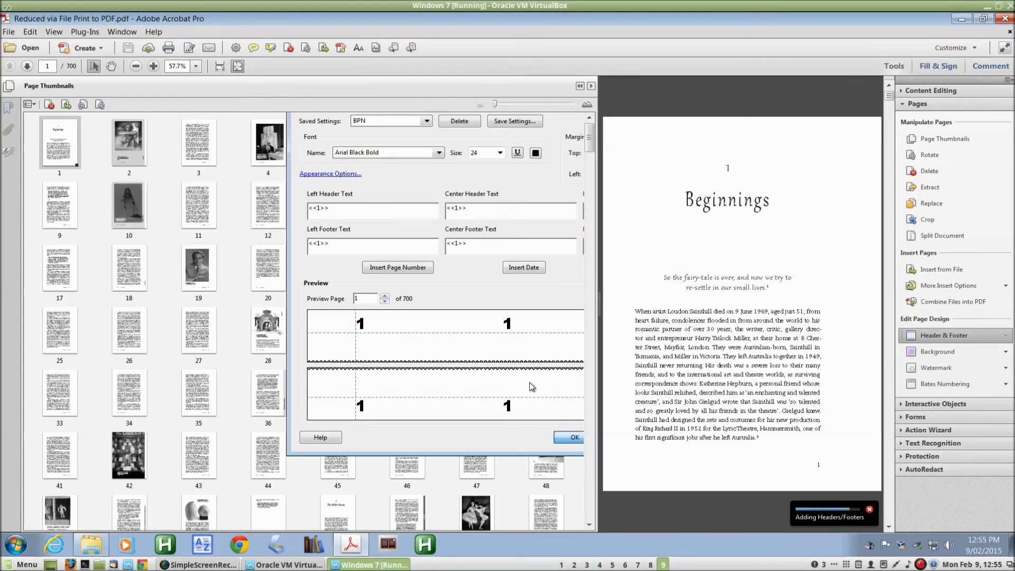
mouse_move(531, 385)
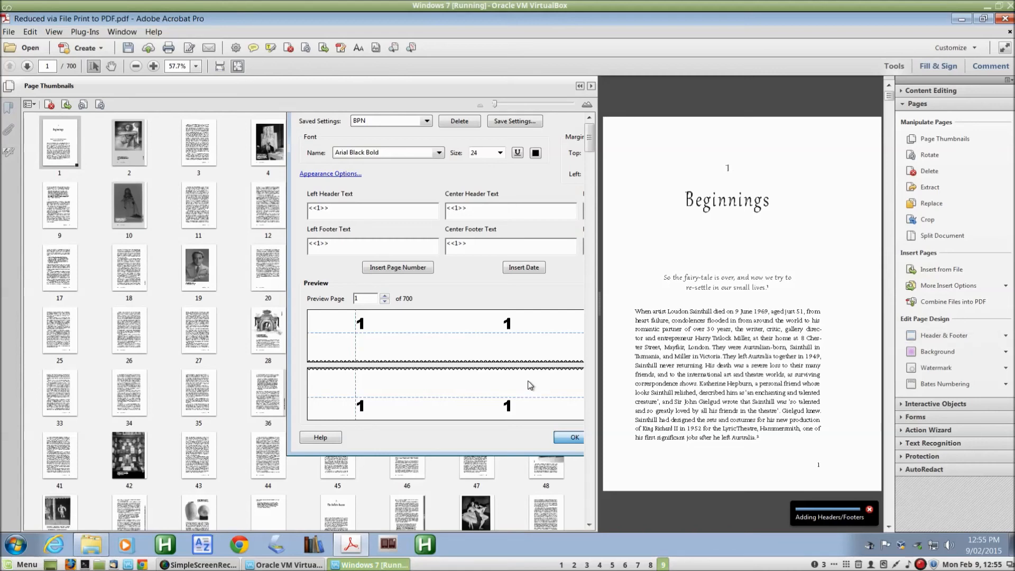
click(568, 438)
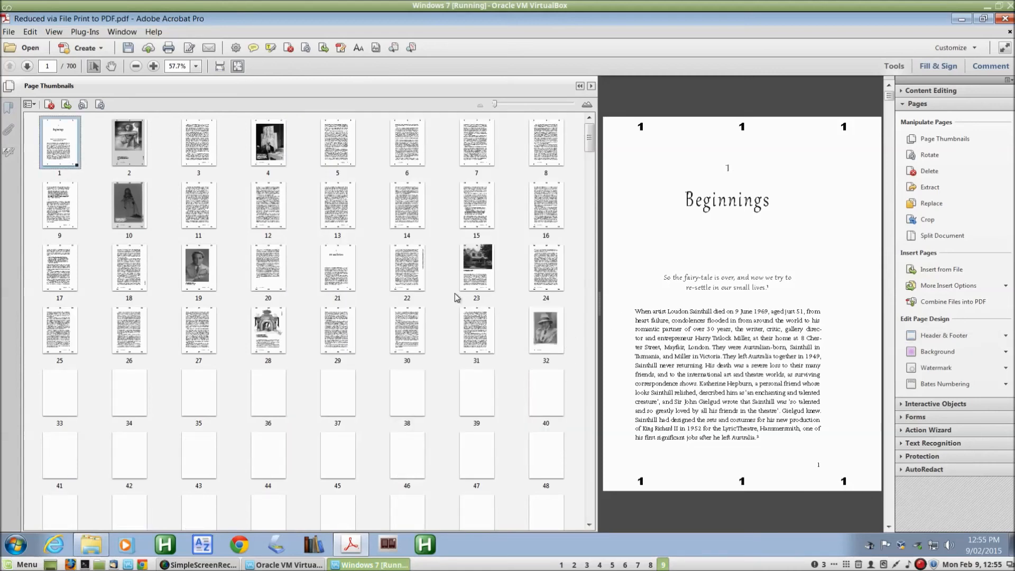
- View page 22 from the thumbnails to confirm its number appears in all six positions
click(407, 269)
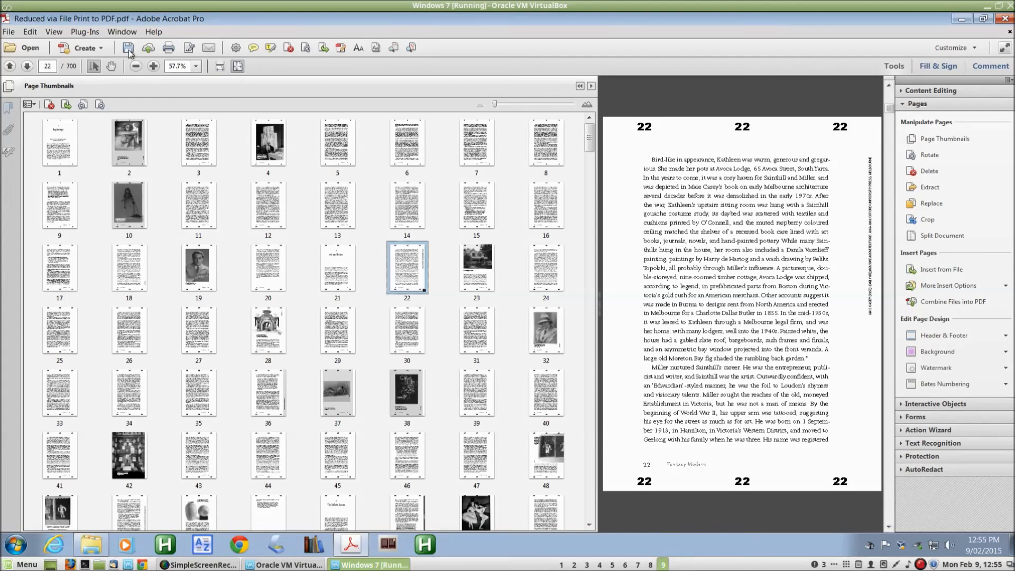
mouse_move(128, 48)
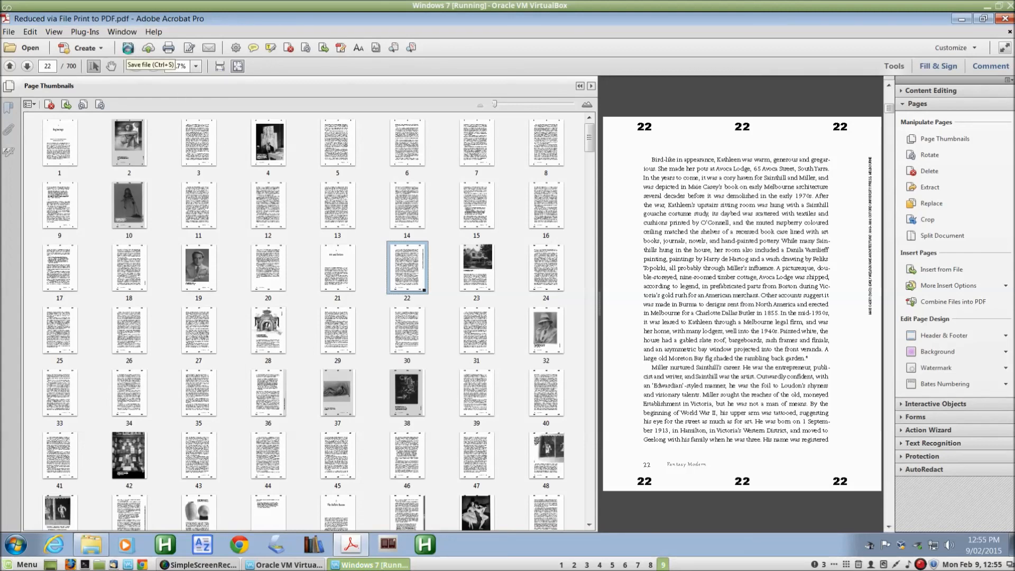